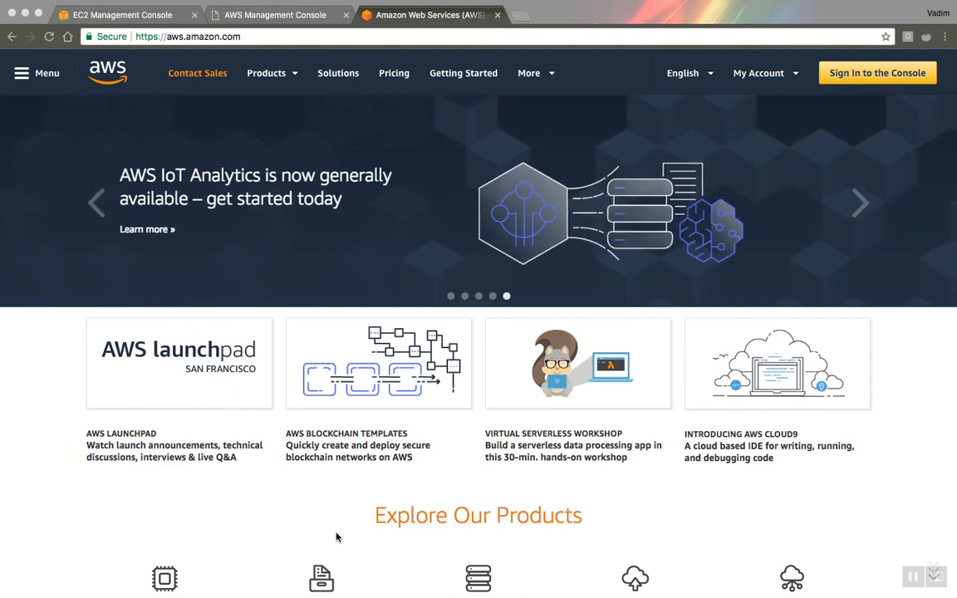
mouse_move(485, 396)
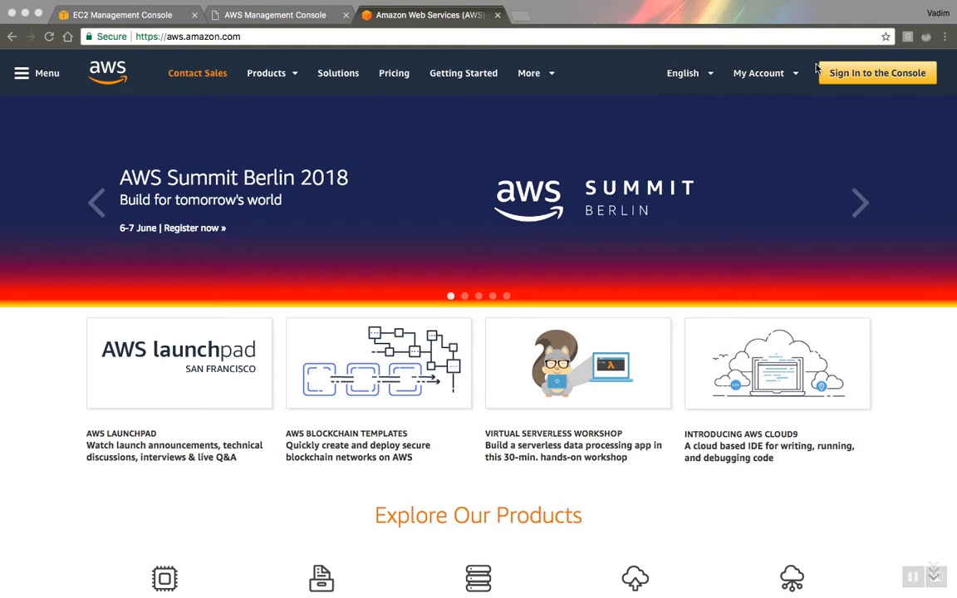
mouse_move(297, 7)
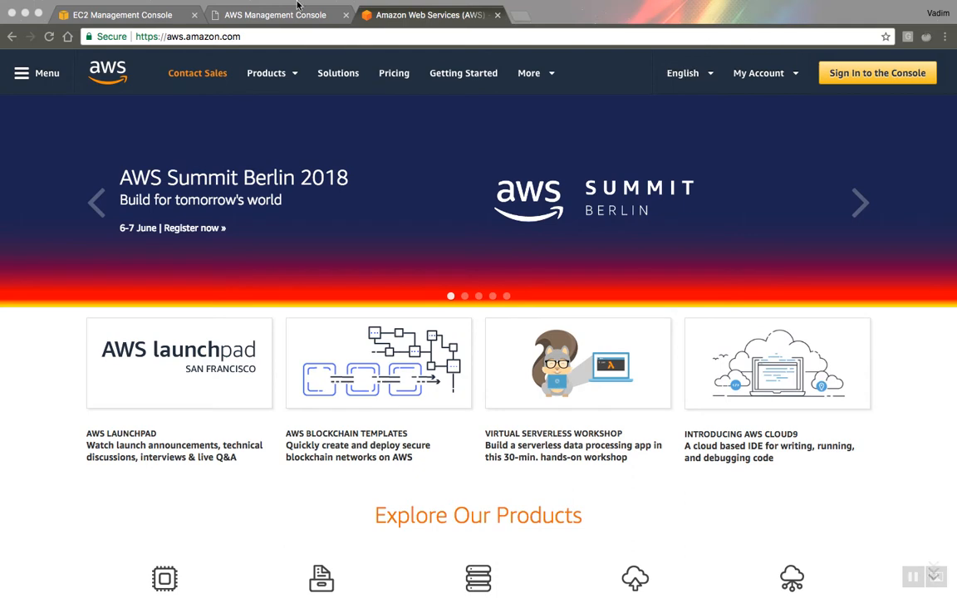
Step: Show the console home and expand the Services directory with EC2 under Compute
click(877, 74)
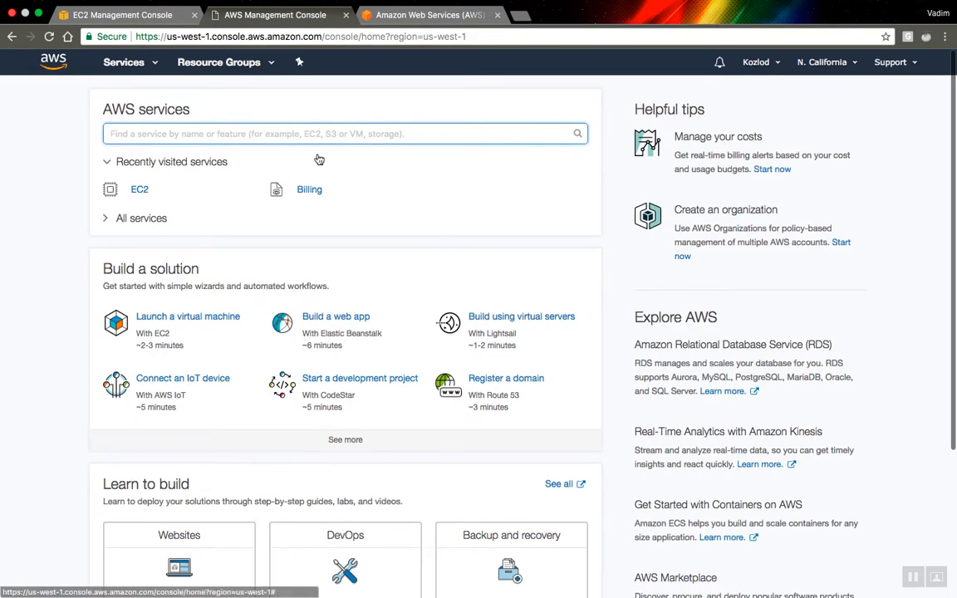
scroll(down, 3)
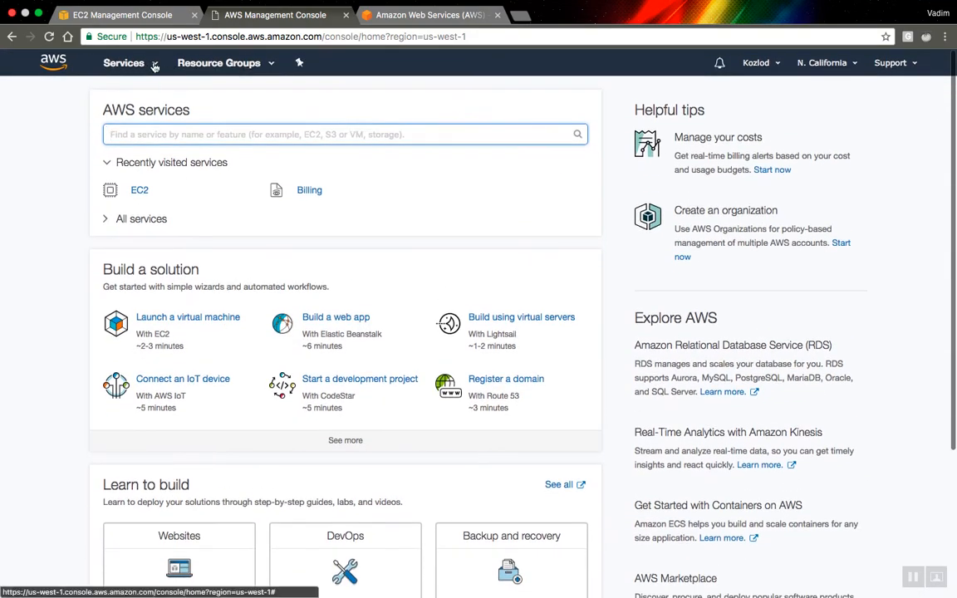
click(123, 63)
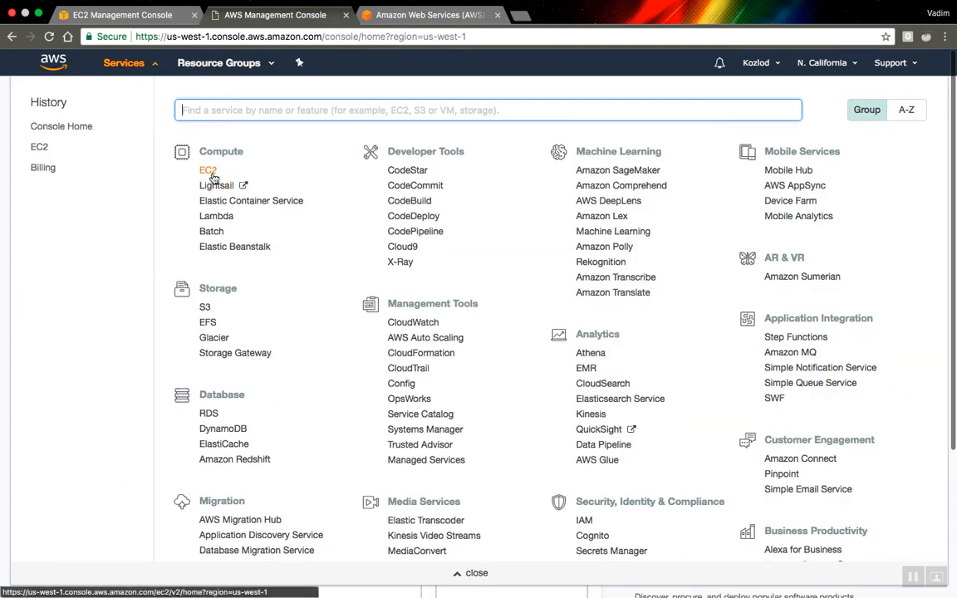
click(208, 169)
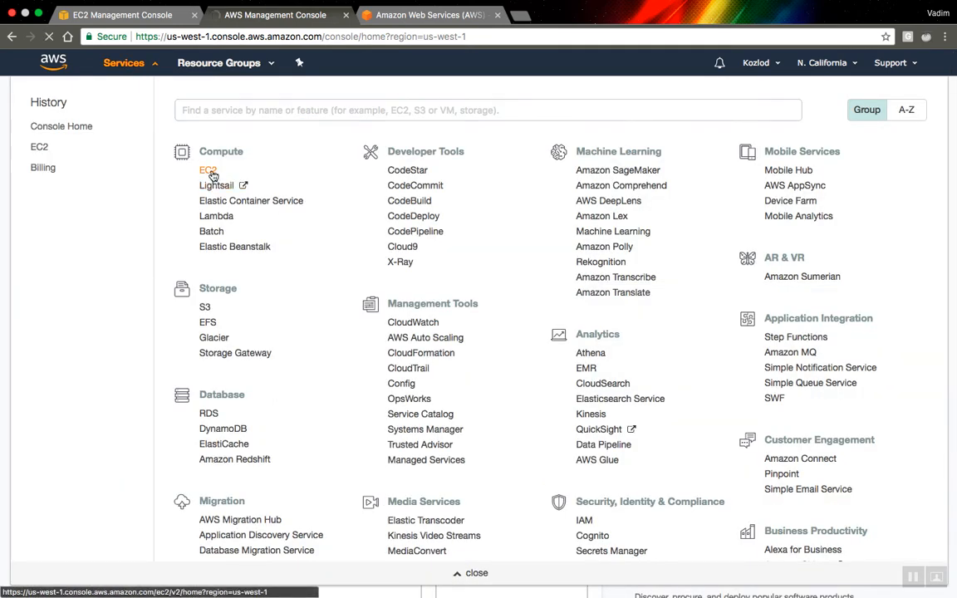
Step: Load the EC2 Dashboard for N. California, listing 1 key pair and 8 security groups
click(207, 169)
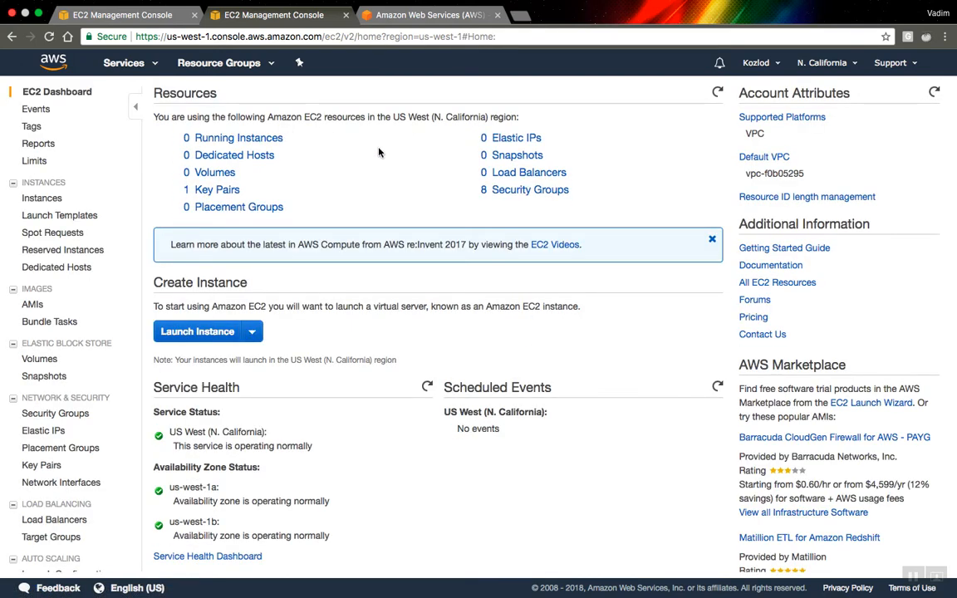
scroll(down, 3)
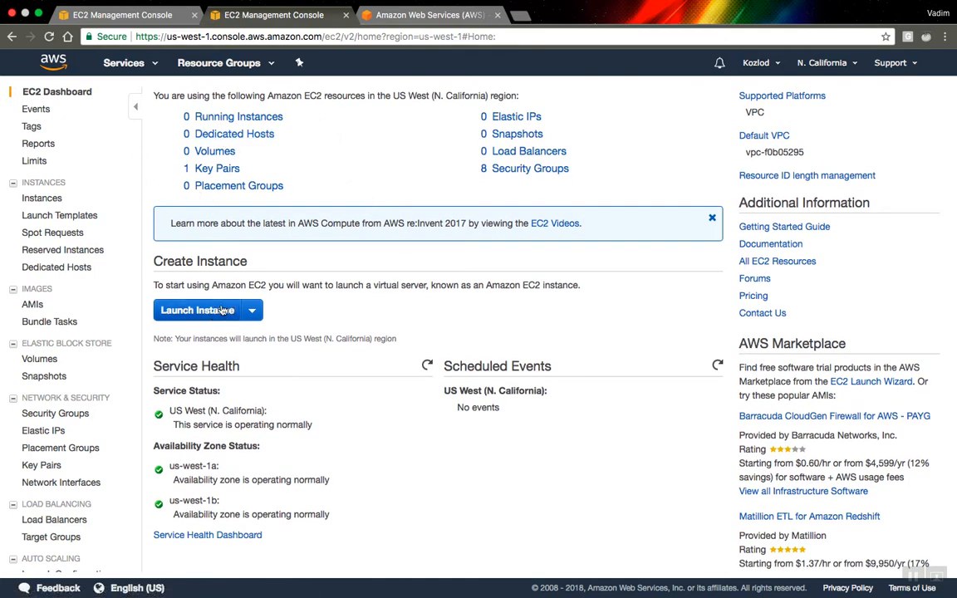
Step: Start the Launch Instance wizard at Step 1: Choose an AMI
click(196, 311)
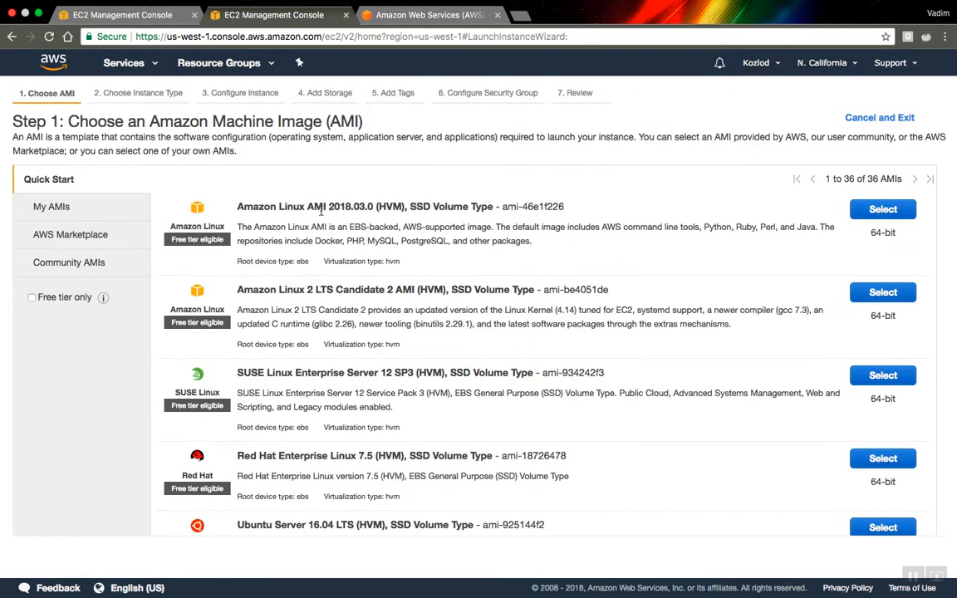
mouse_move(612, 426)
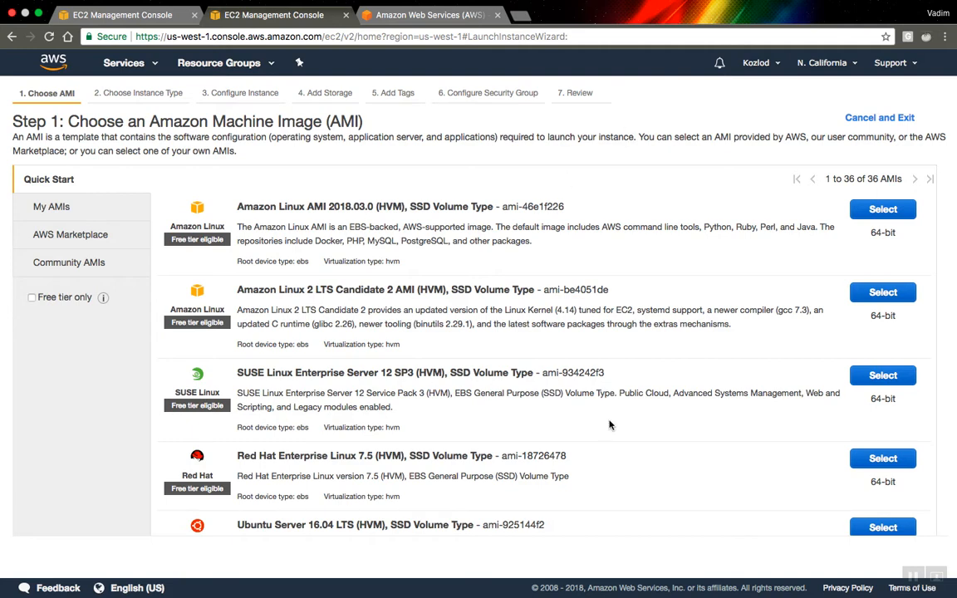
mouse_move(618, 306)
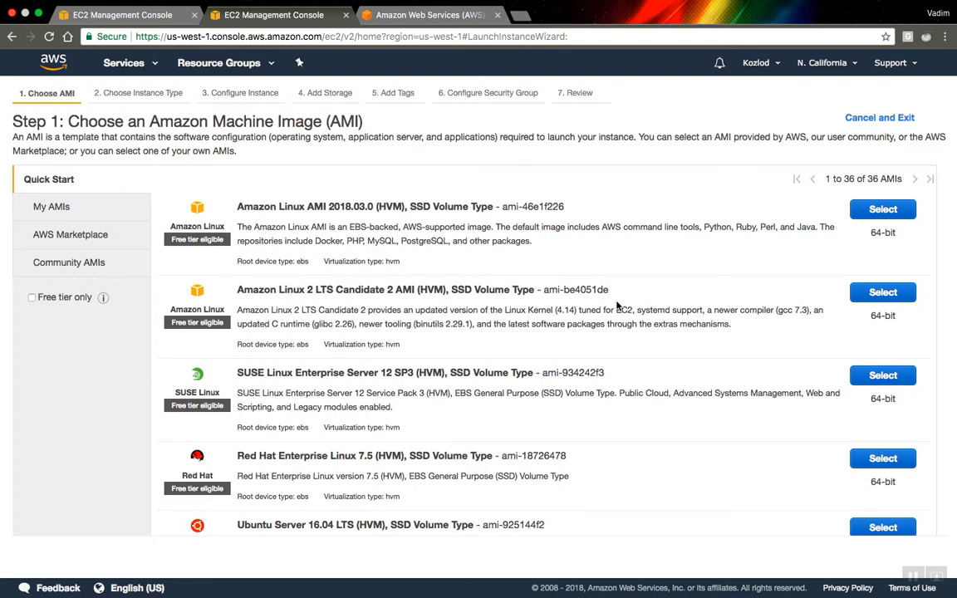
mouse_move(523, 288)
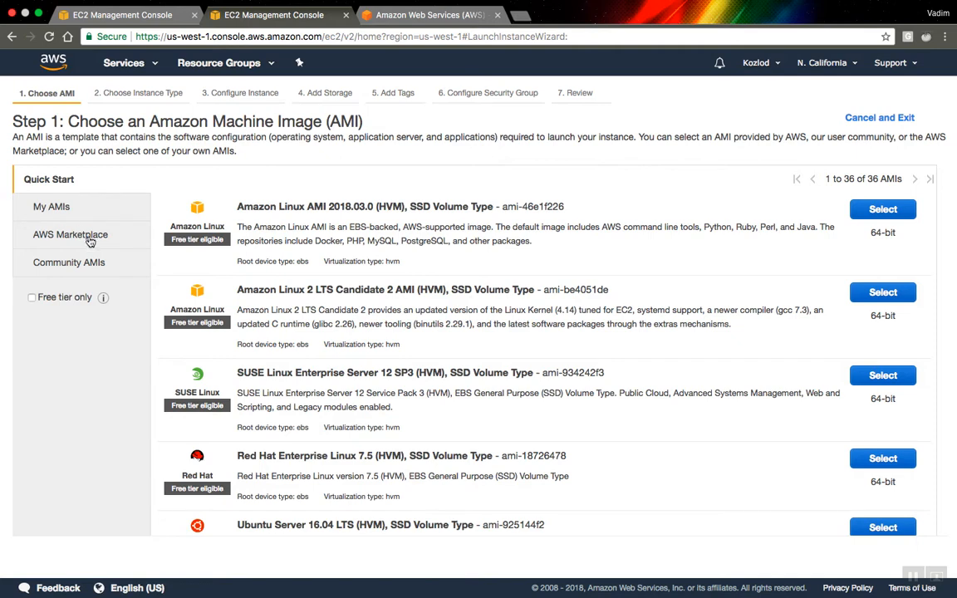
Step: Switch the AMI list to Community AMIs, showing 71,519 shared images
click(68, 263)
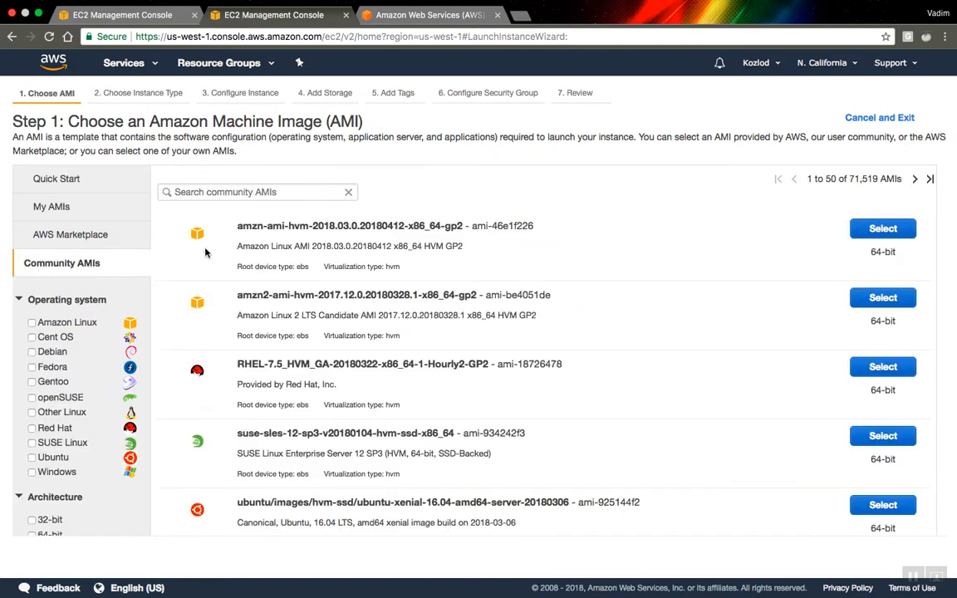
mouse_move(279, 243)
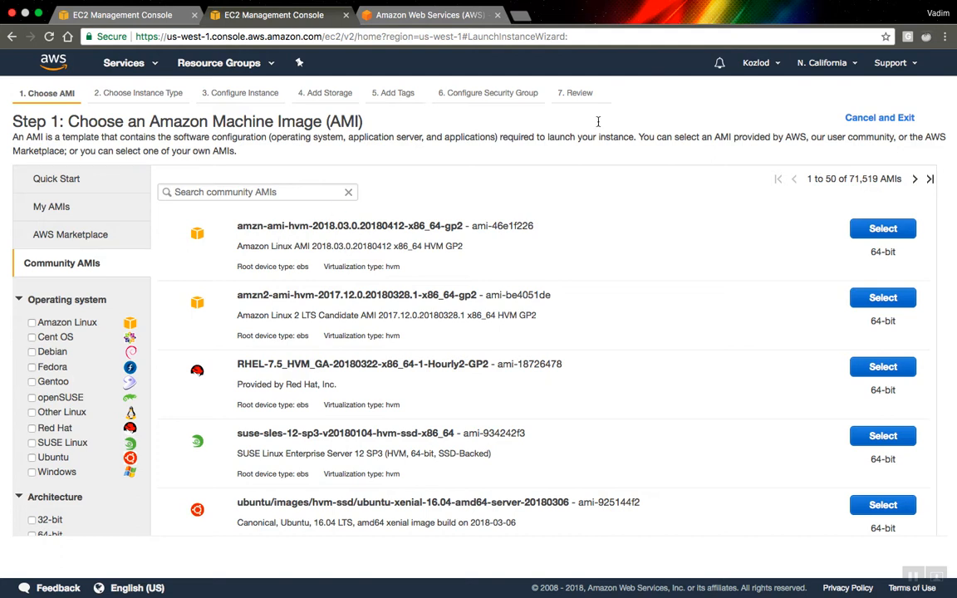
mouse_move(849, 178)
text(r)
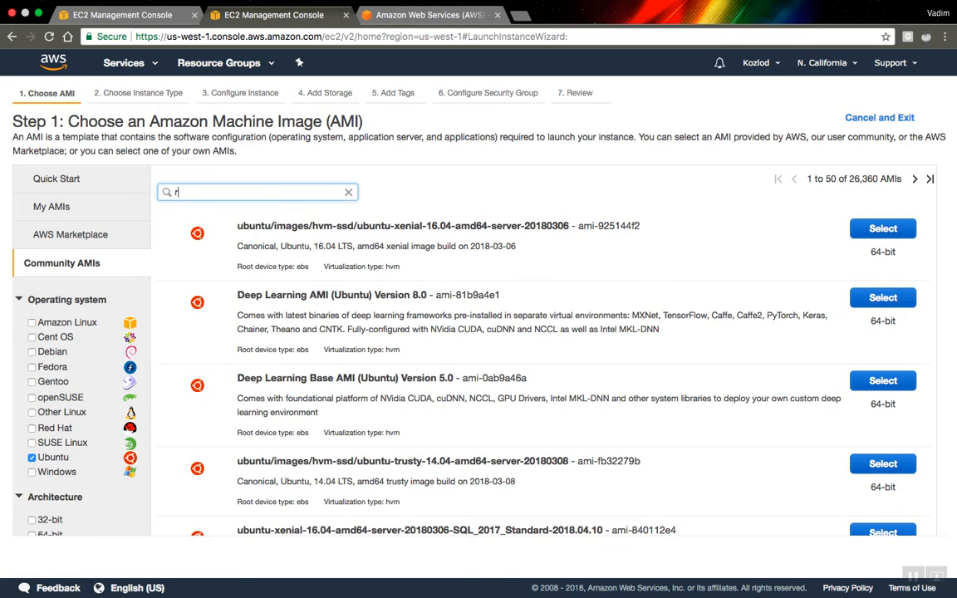
Step: Search the Ubuntu community AMIs for 'rstudio', narrowing to 6 RStudio images
text(studio)
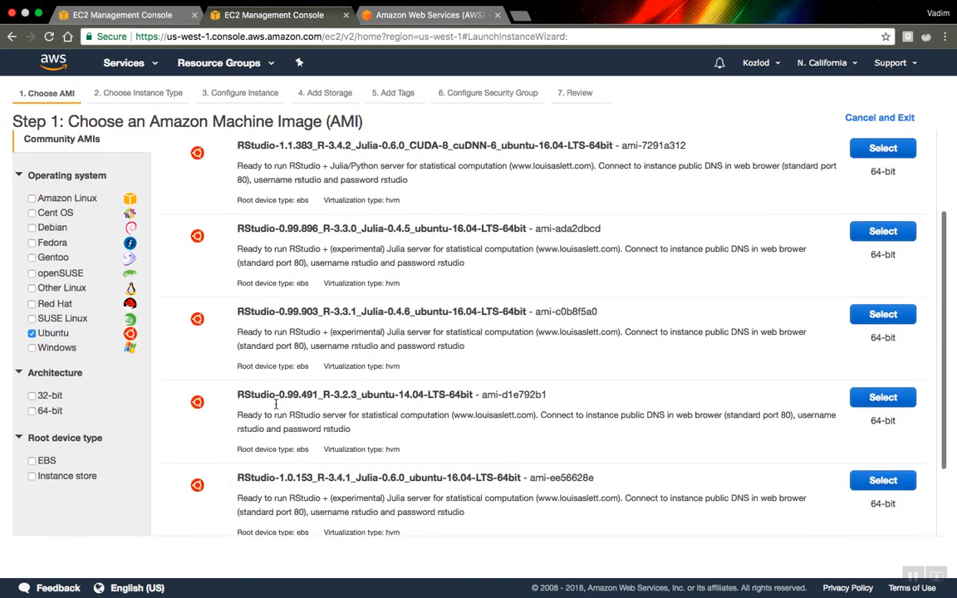
scroll(down, 3)
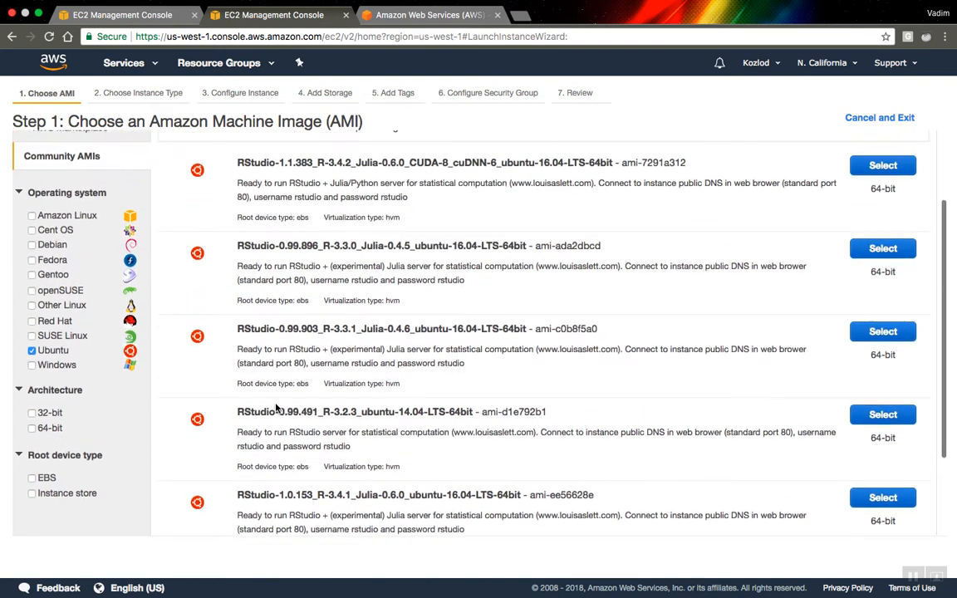
scroll(down, 3)
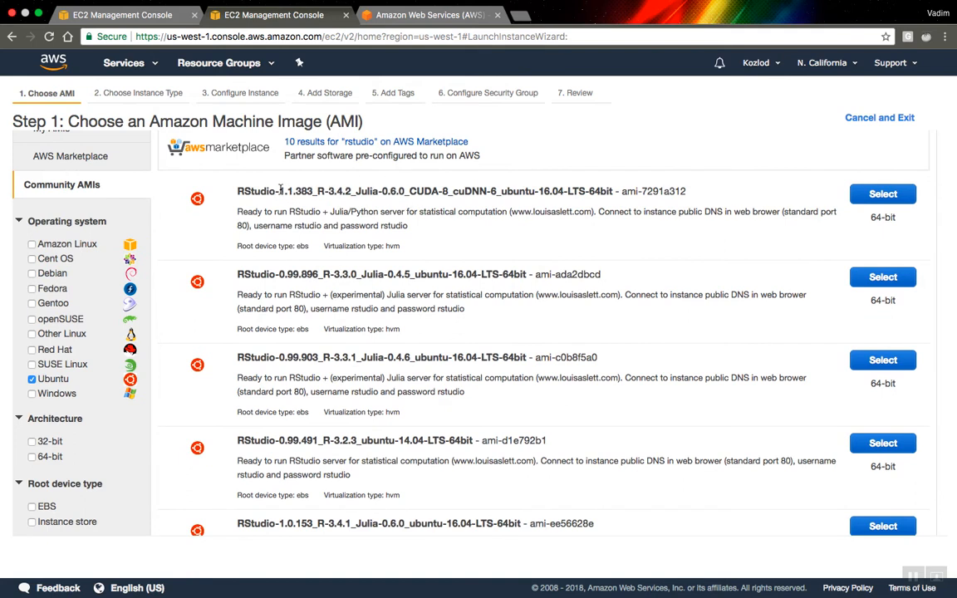
drag(281, 191, 440, 191)
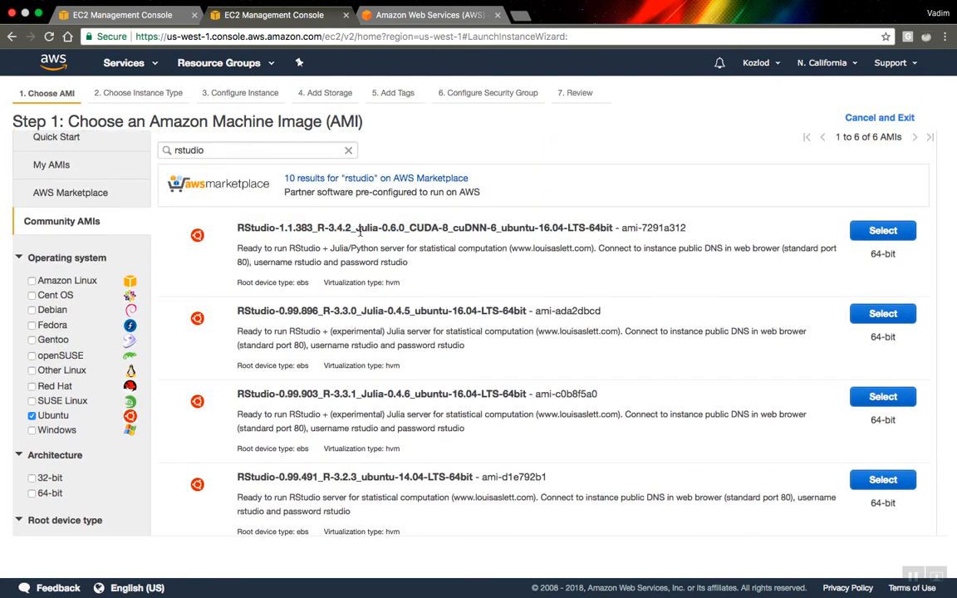
drag(355, 226, 449, 226)
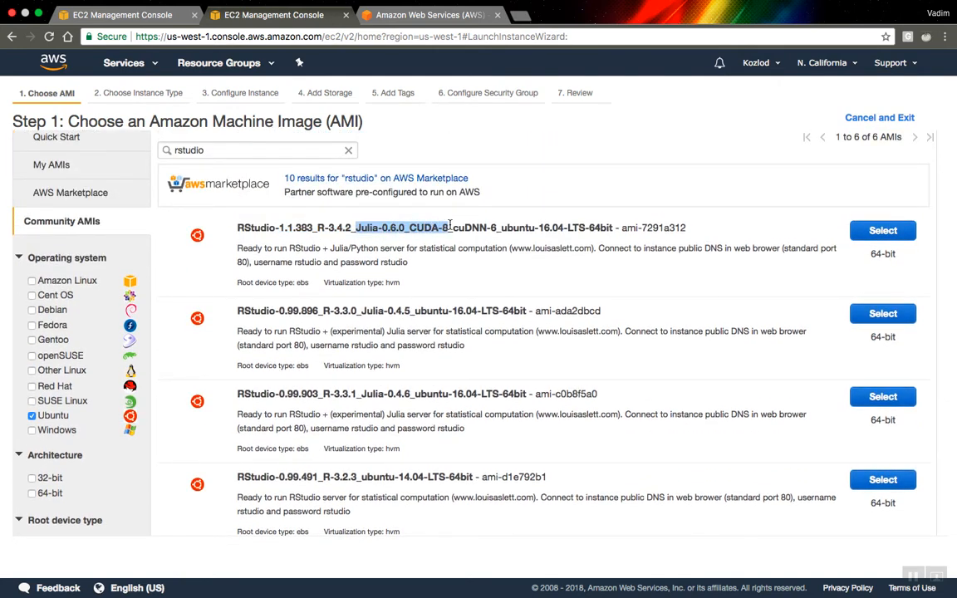
scroll(down, 3)
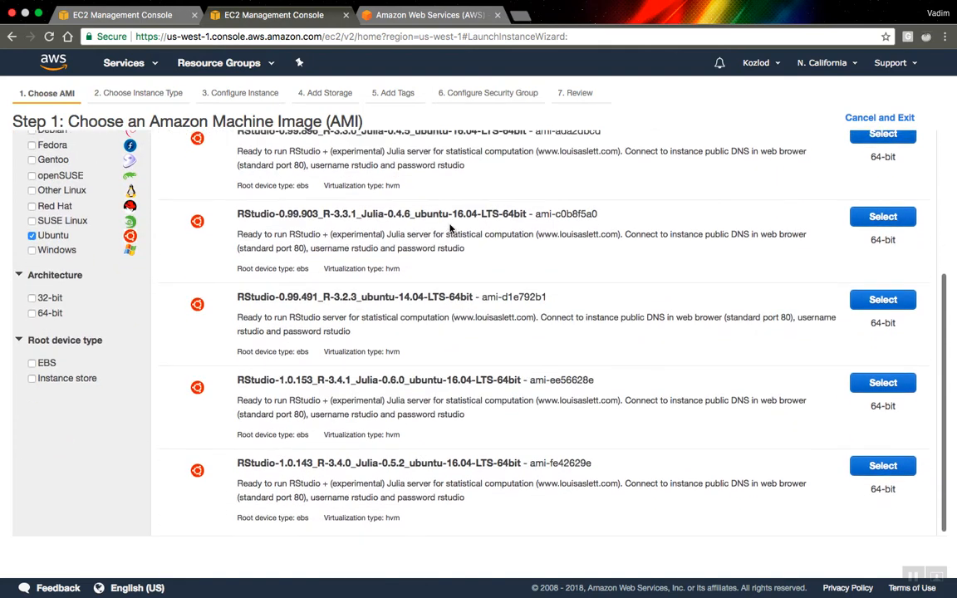
mouse_move(415, 298)
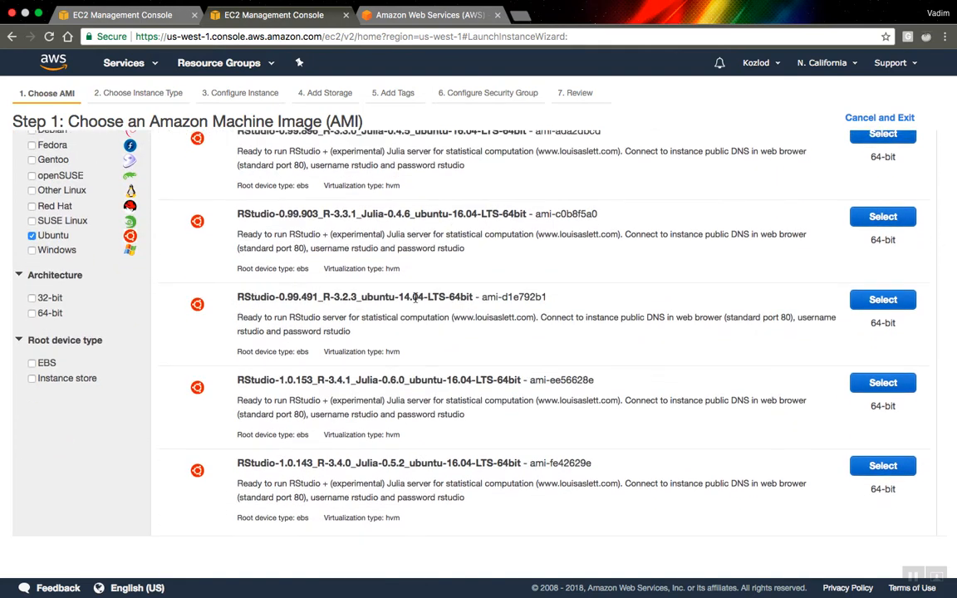
double_click(417, 296)
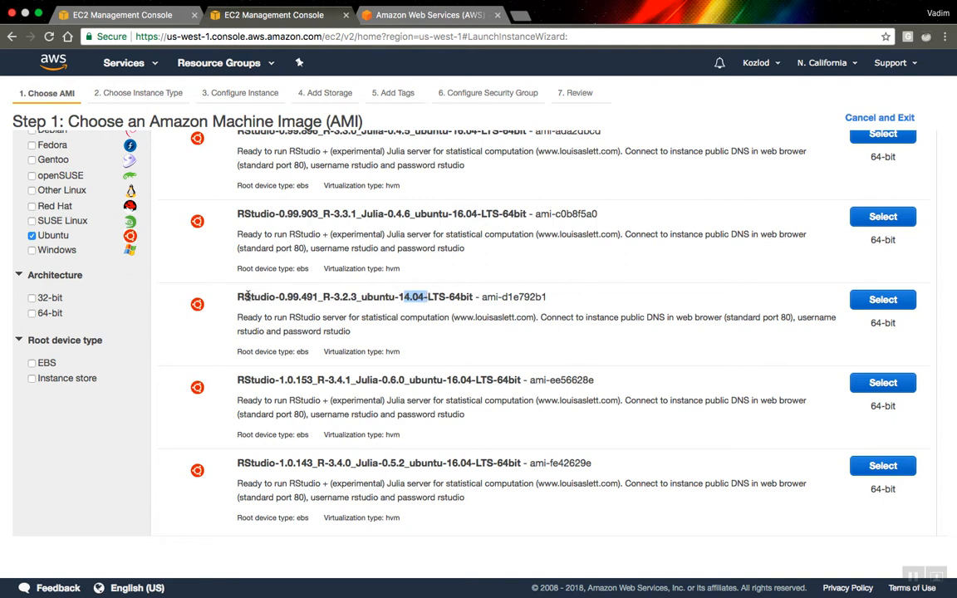
mouse_move(493, 346)
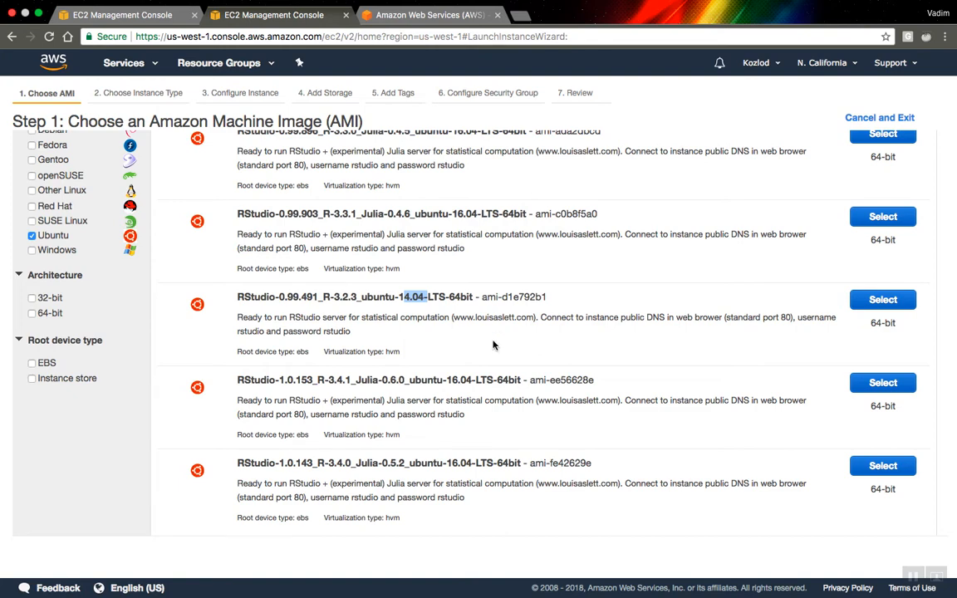
scroll(down, 3)
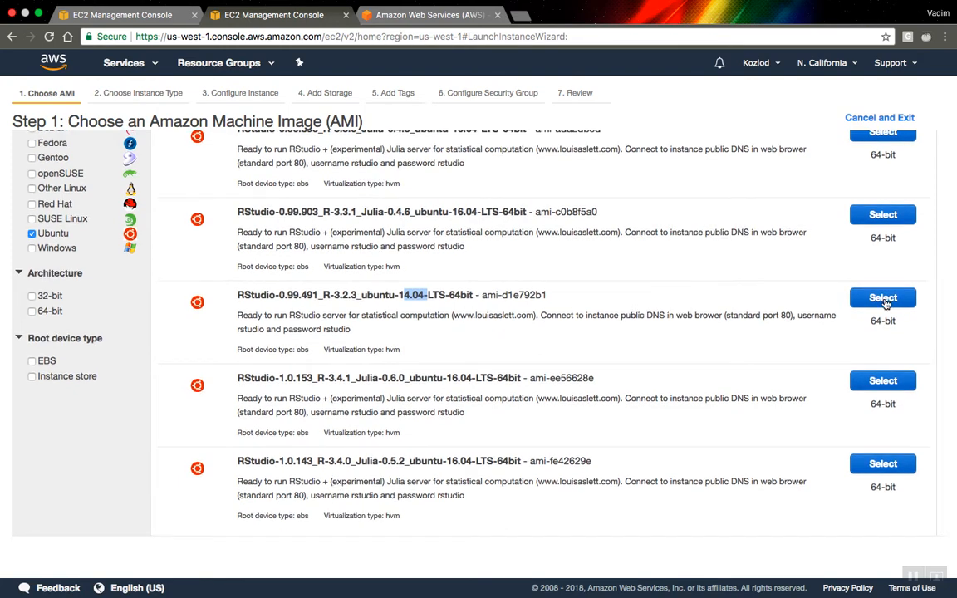
Step: Select the RStudio-0.99.491 Ubuntu 14.04 AMI and keep the t2.micro instance type
click(883, 297)
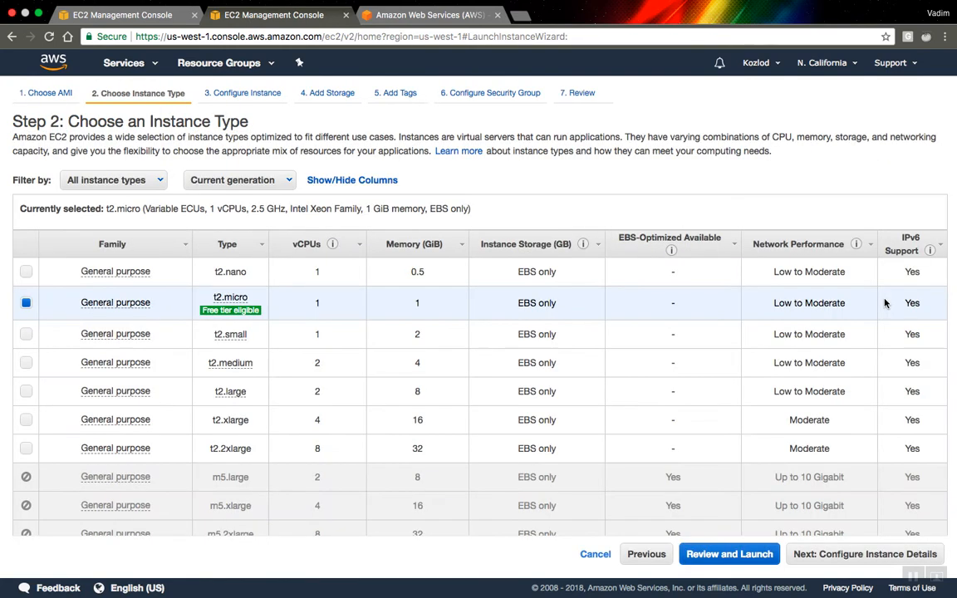
mouse_move(229, 296)
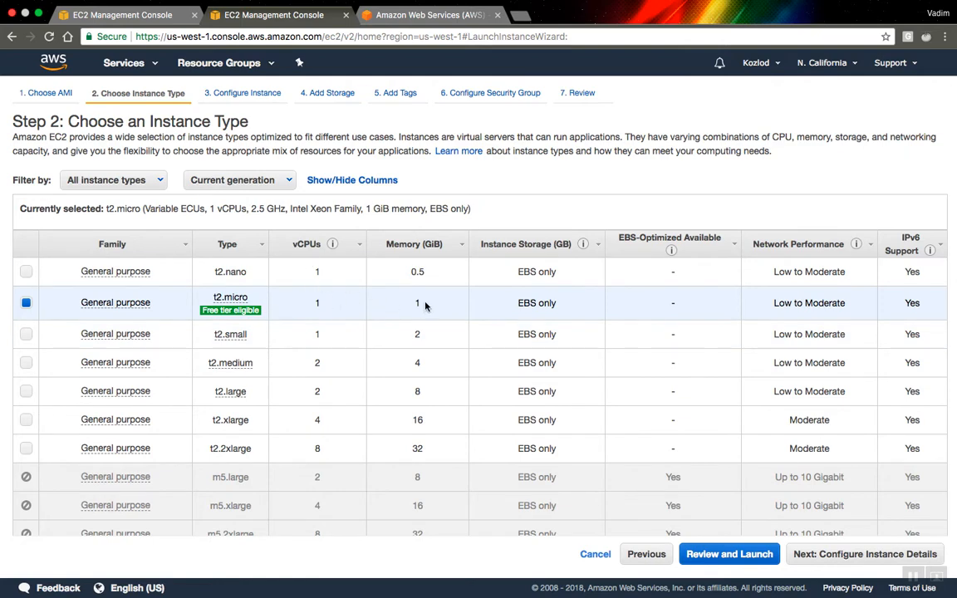
scroll(down, 3)
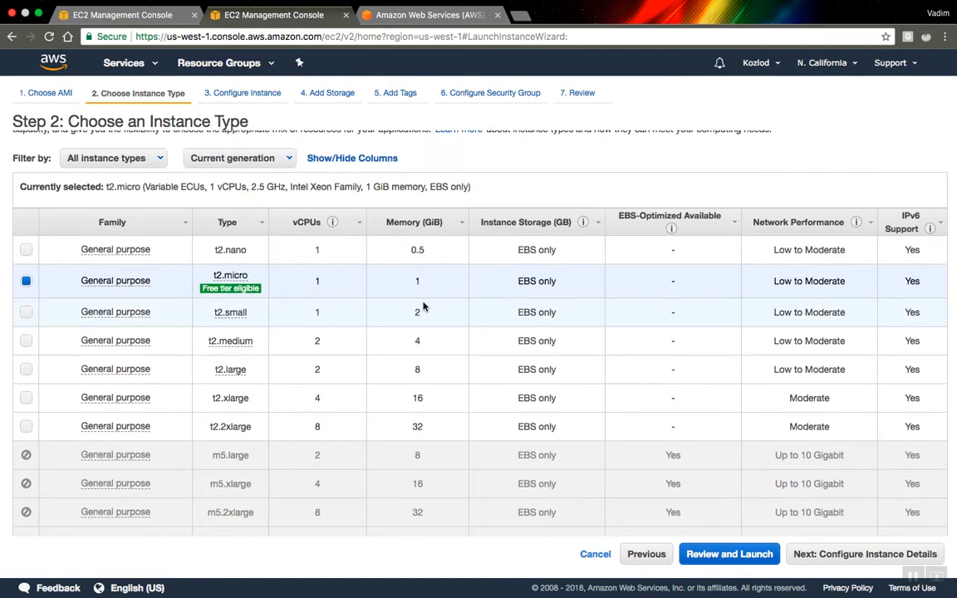
scroll(down, 3)
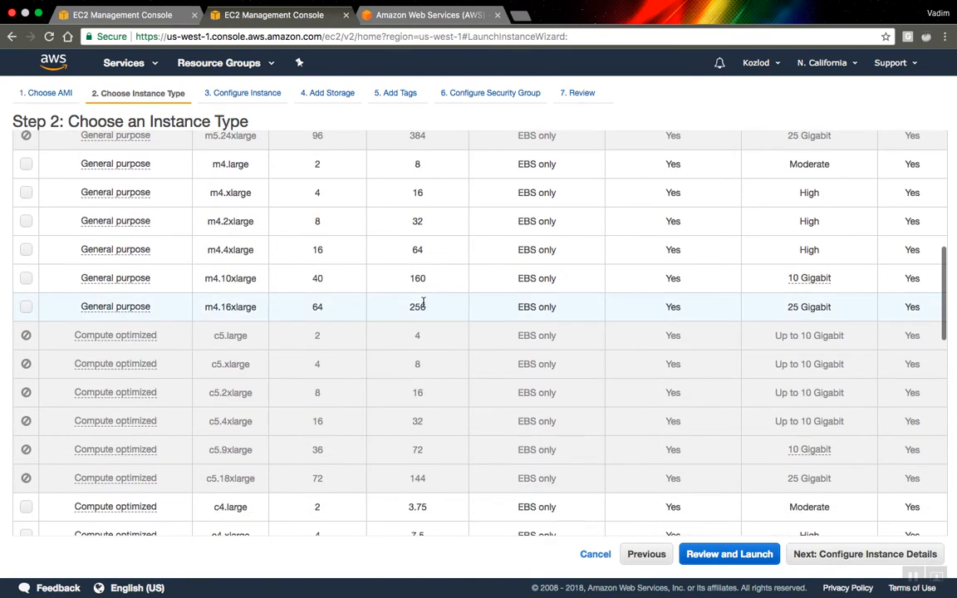
scroll(down, 3)
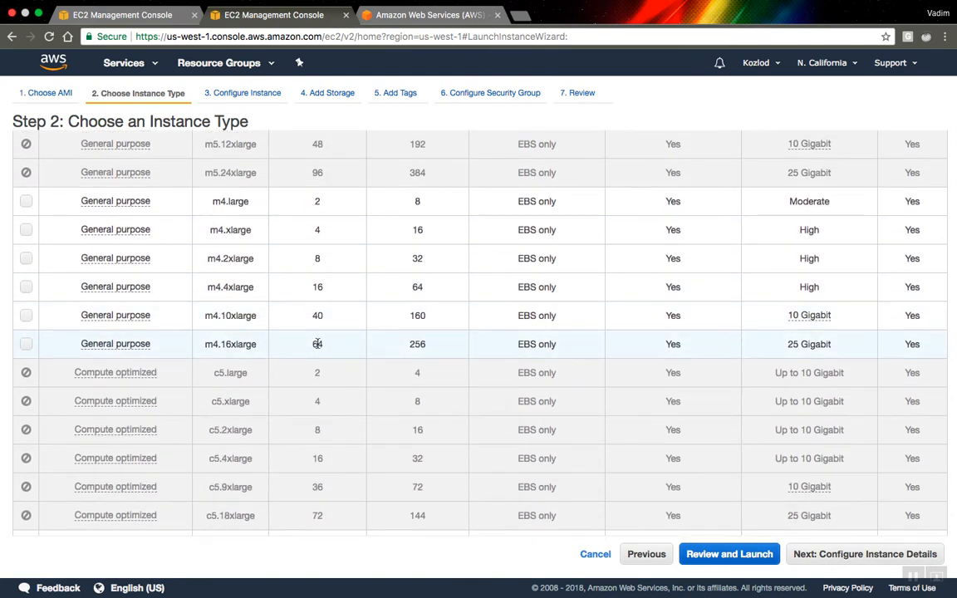
click(27, 344)
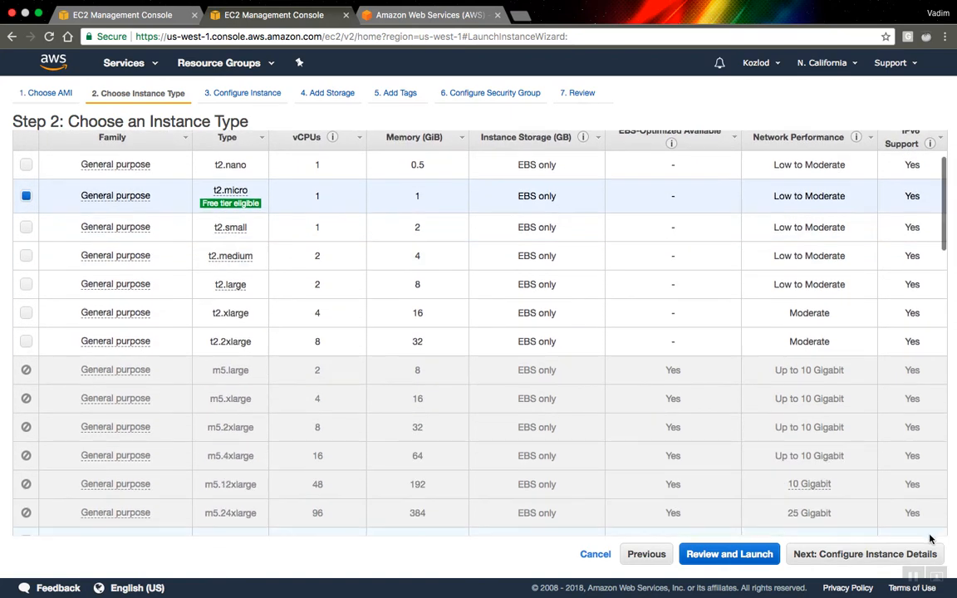
Step: Accept default instance details and 10 GiB storage, advancing to Add Tags
click(864, 555)
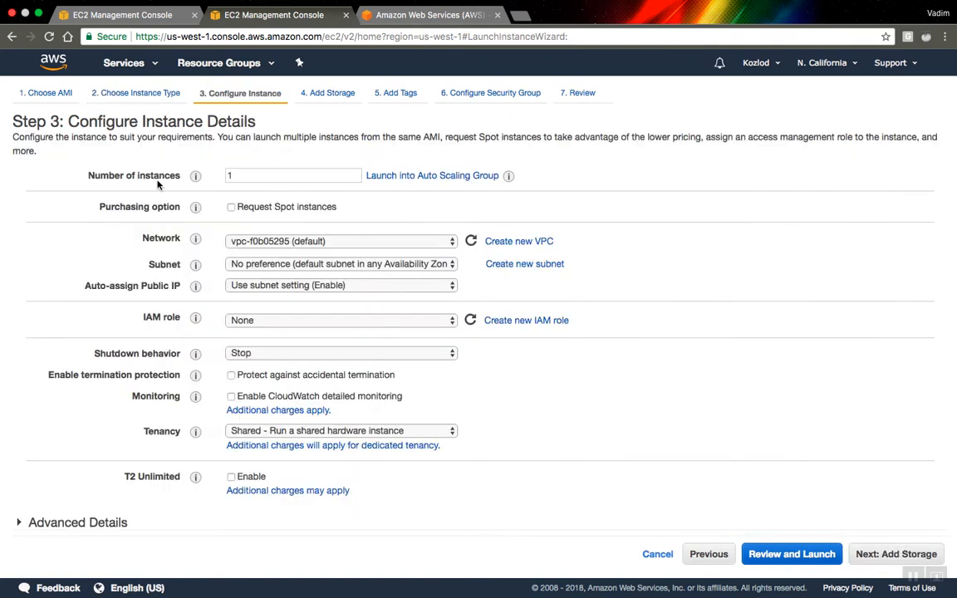
mouse_move(196, 176)
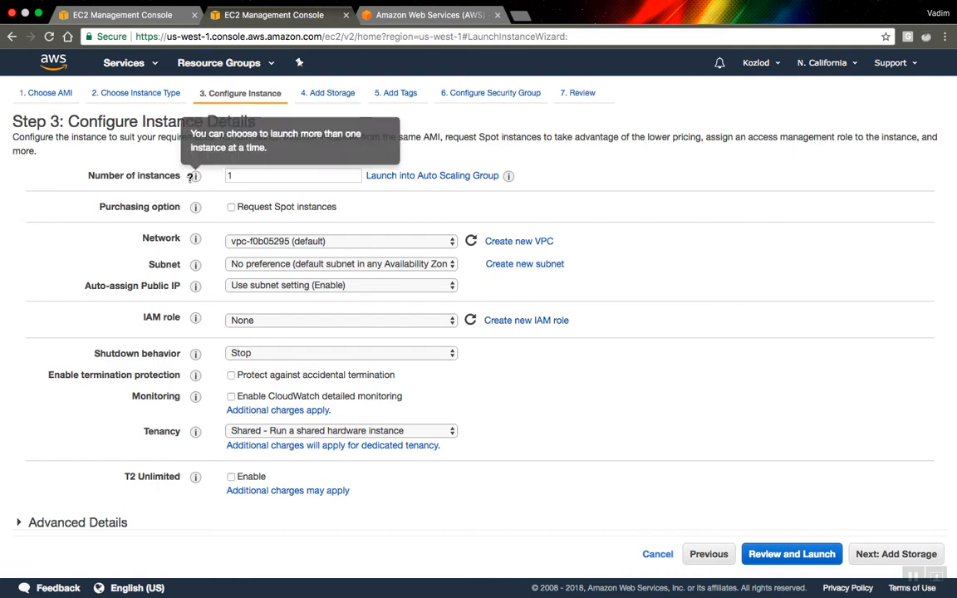
mouse_move(344, 252)
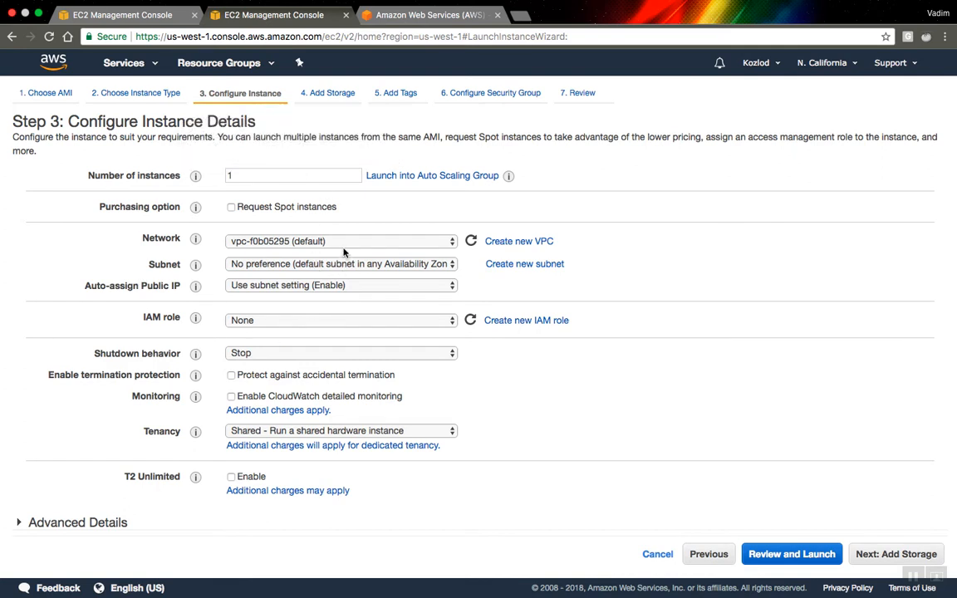
mouse_move(200, 369)
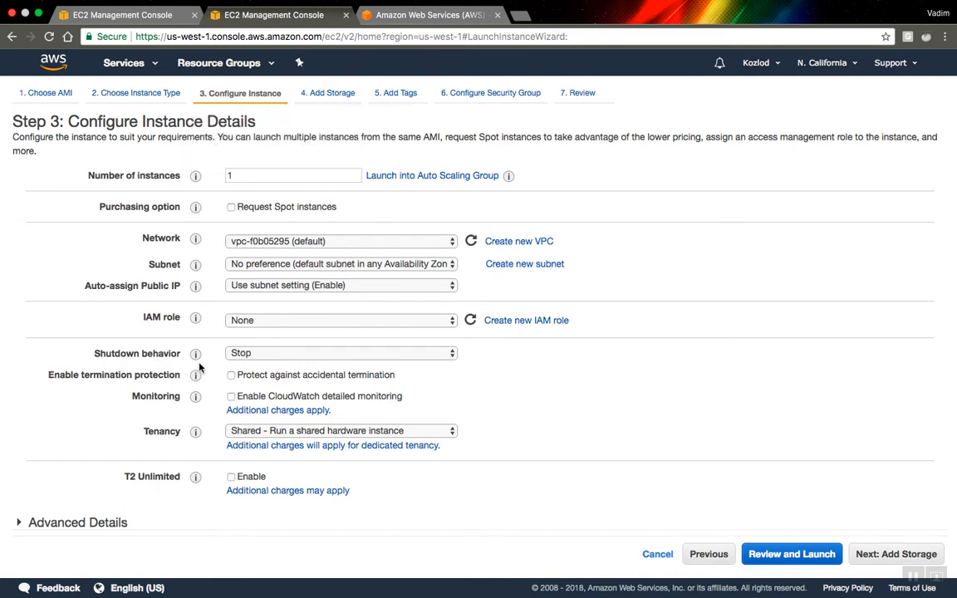
mouse_move(895, 555)
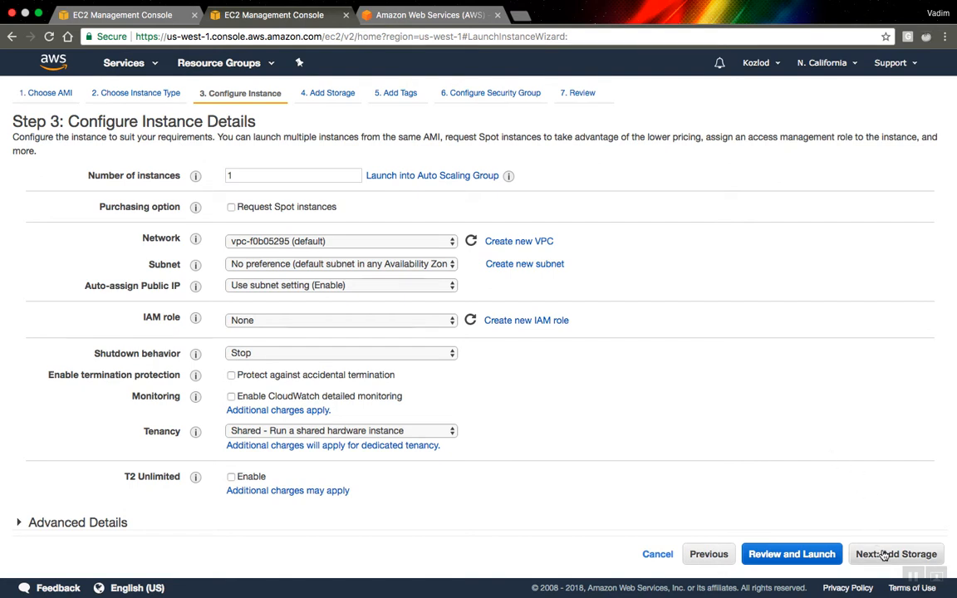
click(896, 555)
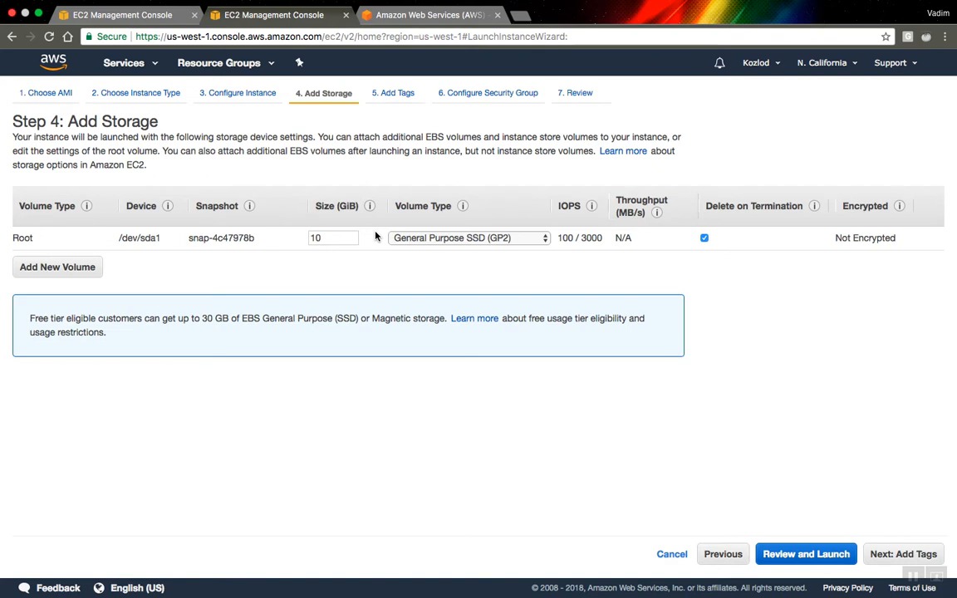
mouse_move(901, 545)
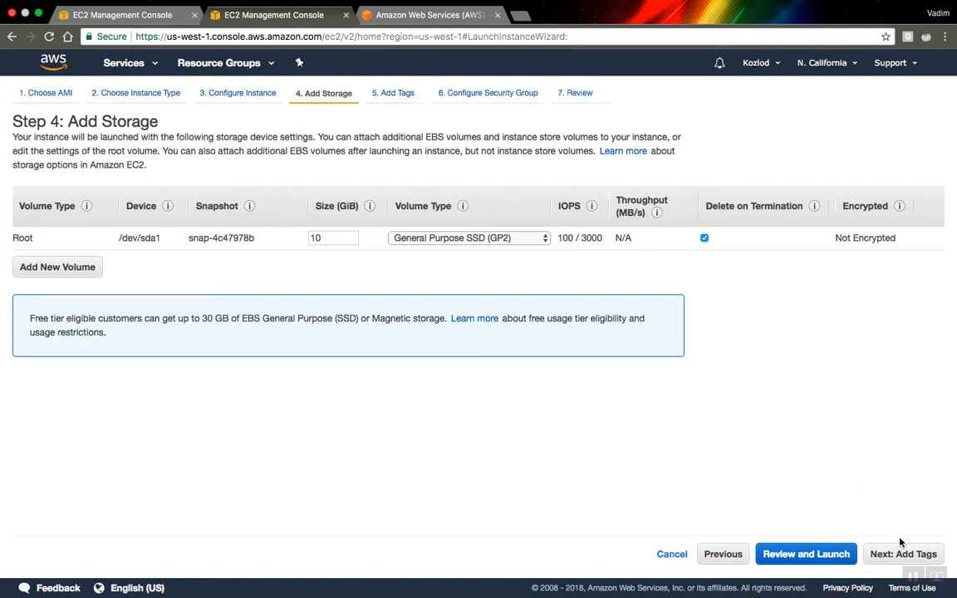
click(904, 555)
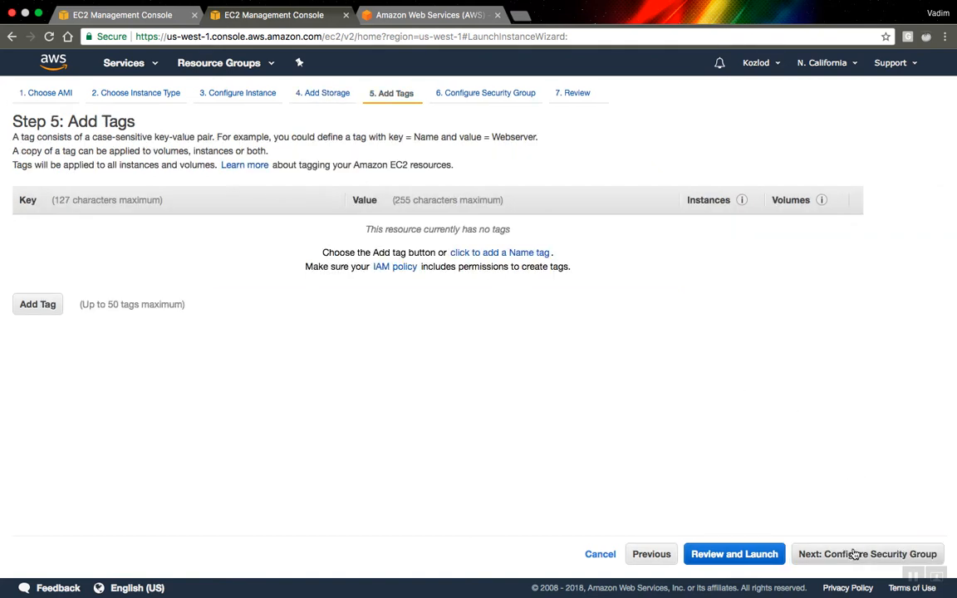
Step: Add an inbound rule on TCP port 80 to security group launch-wizard-8
click(868, 555)
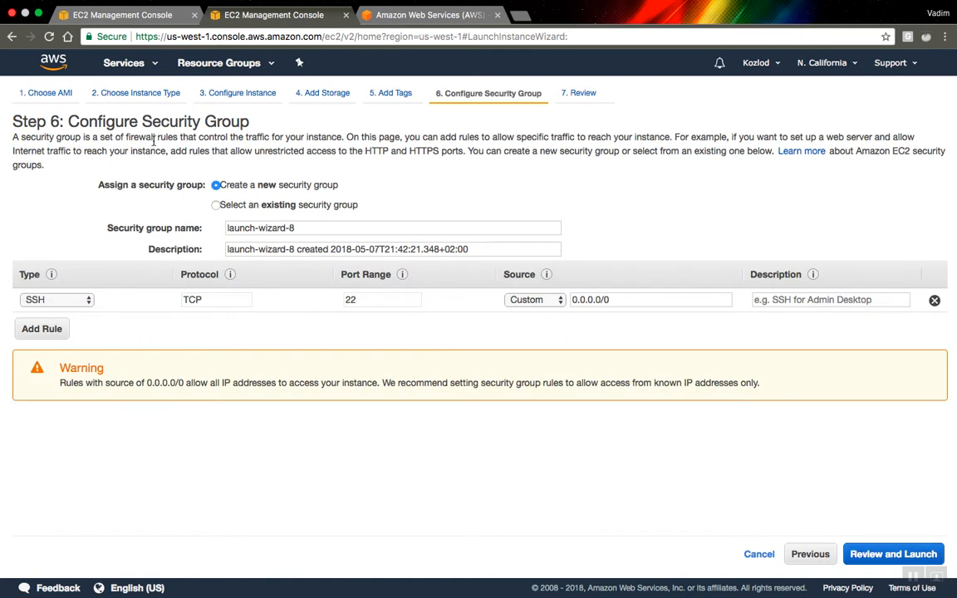
mouse_move(66, 312)
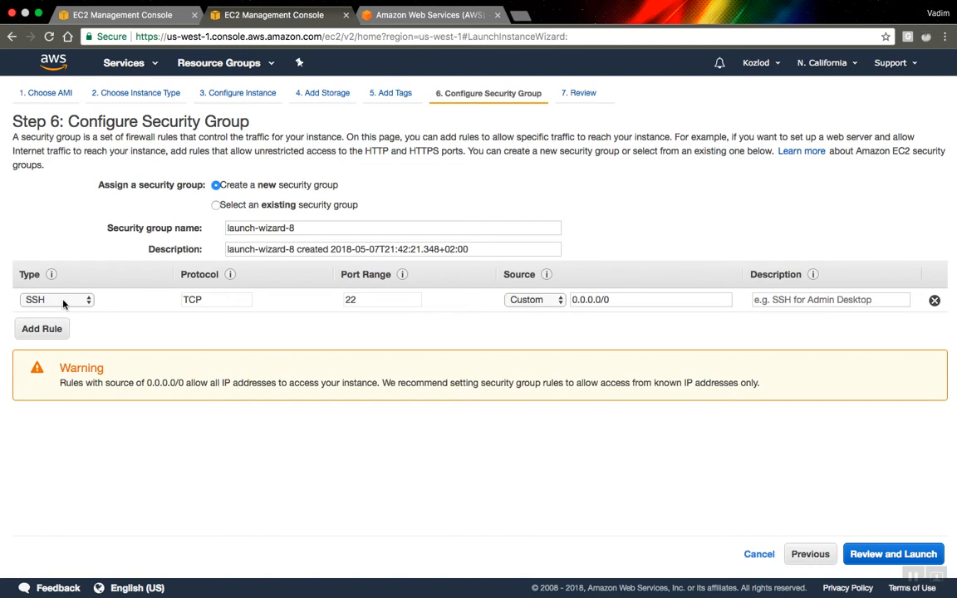
mouse_move(71, 322)
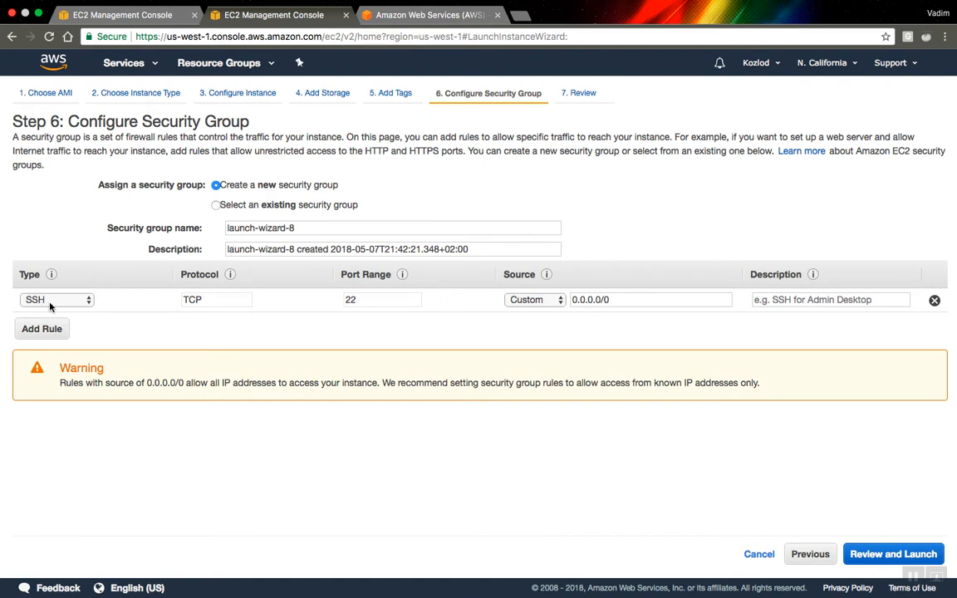
click(40, 329)
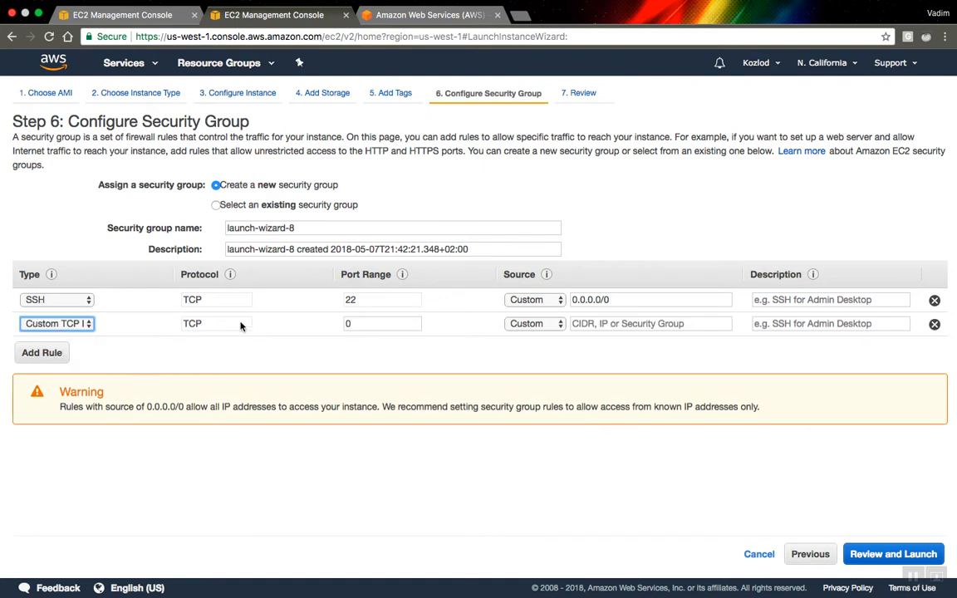
click(383, 322)
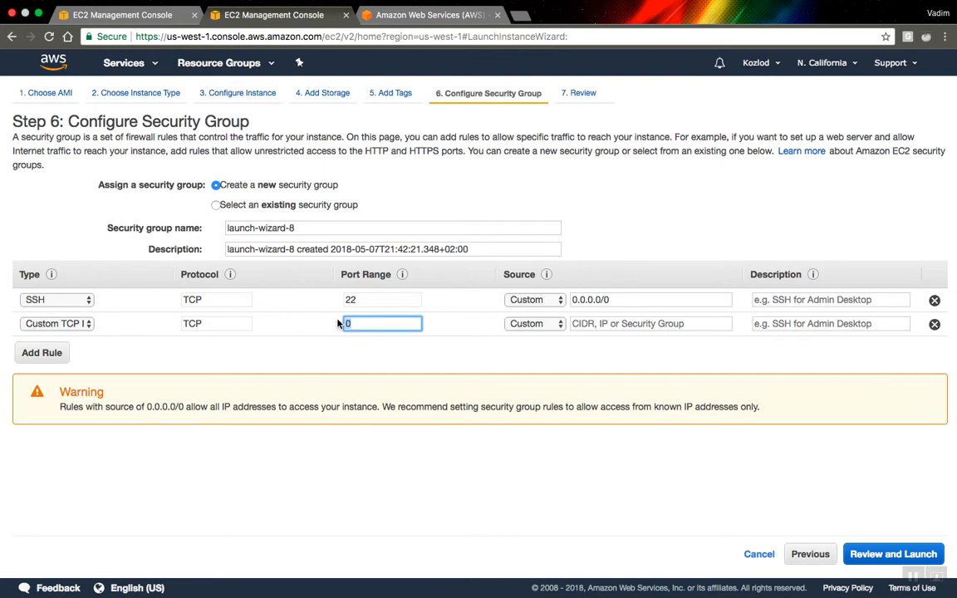
text(80)
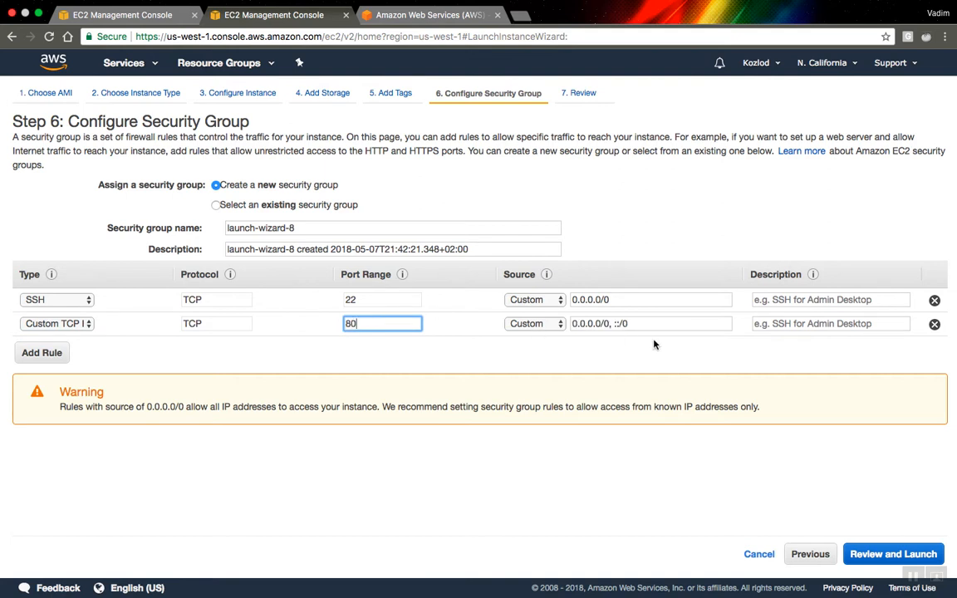
Step: Add a custom TCP rule on port 8787 with source 0.0.0.0/0, ::/0
click(41, 353)
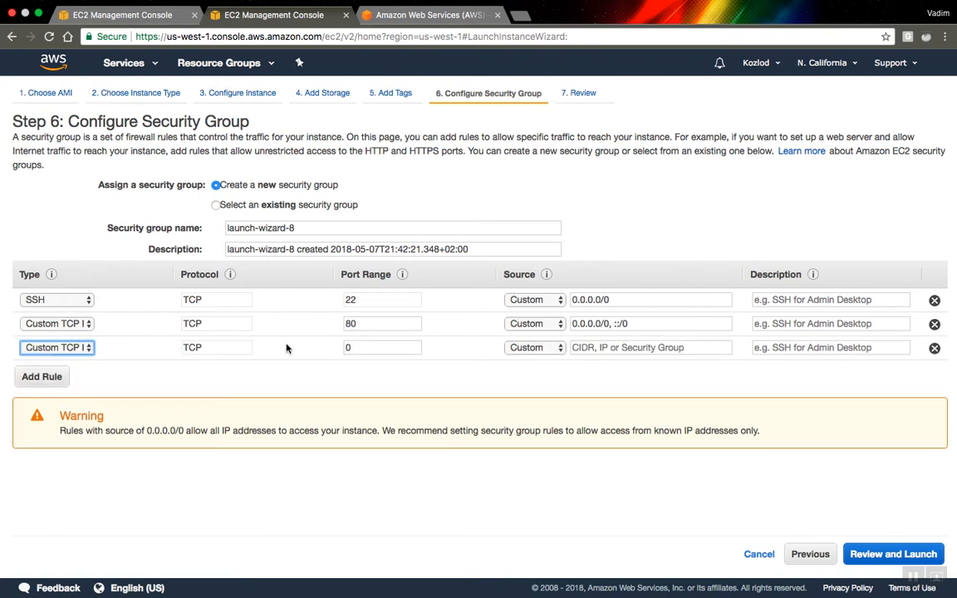
click(383, 347)
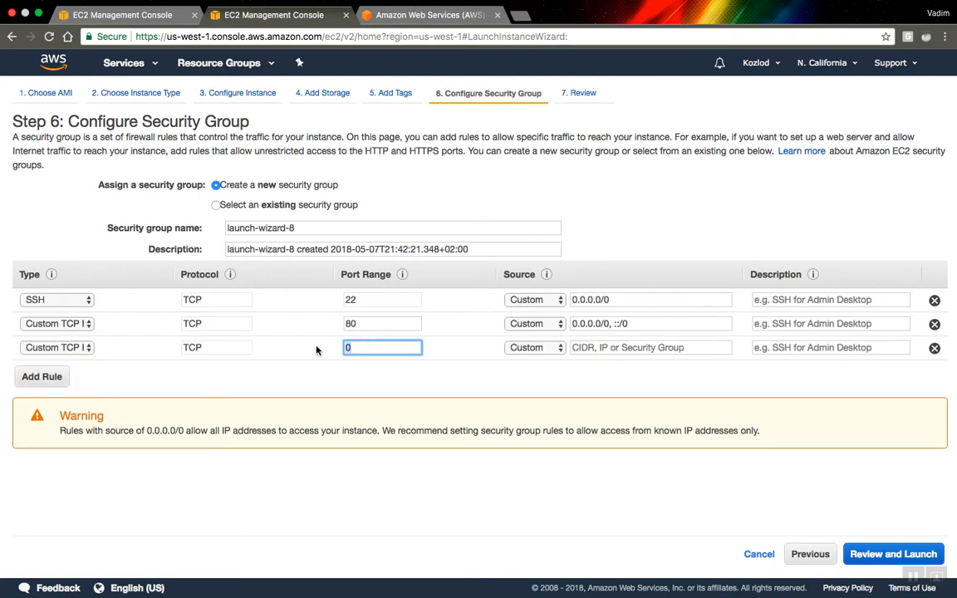
text(8787)
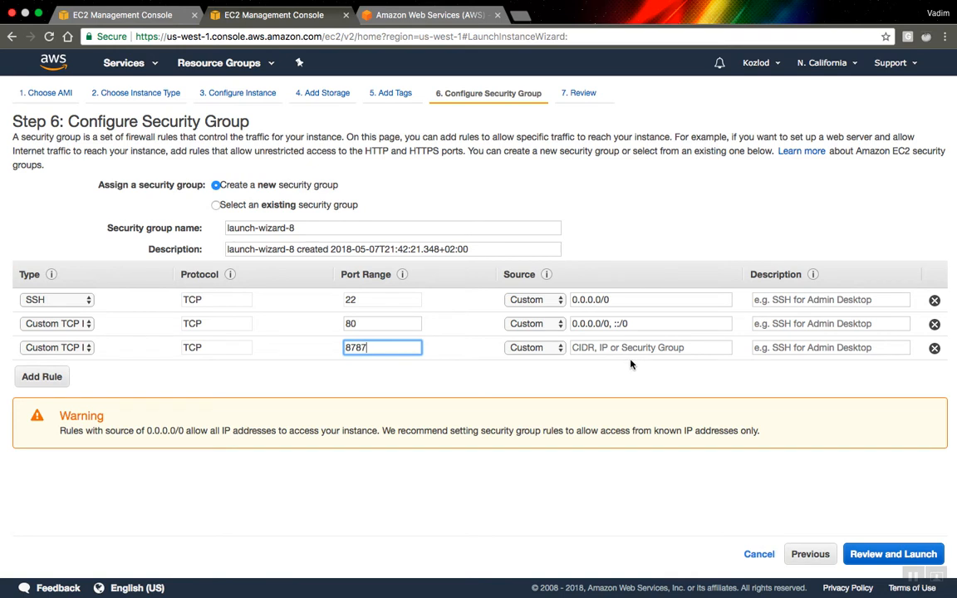
click(651, 347)
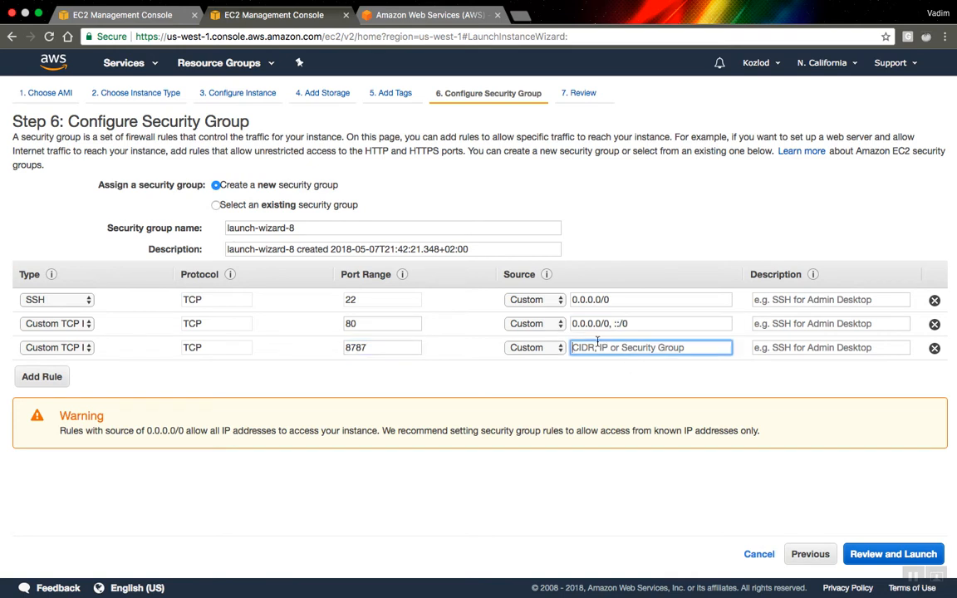
text(0.0.0.0/0, ::/0)
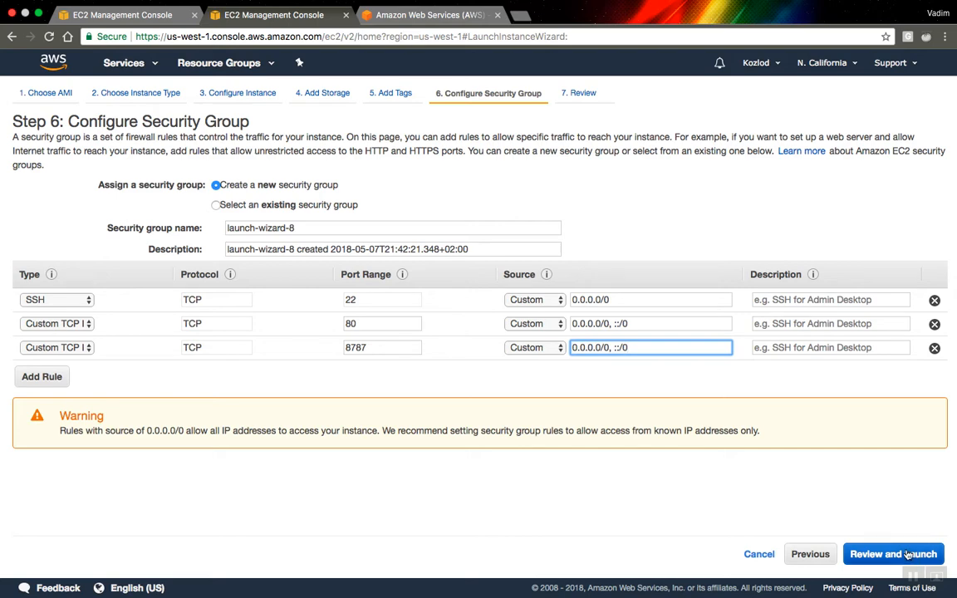
Step: Review and launch the instance with existing key pair ec2_ncal_rstudio, acknowledging the key file
click(892, 555)
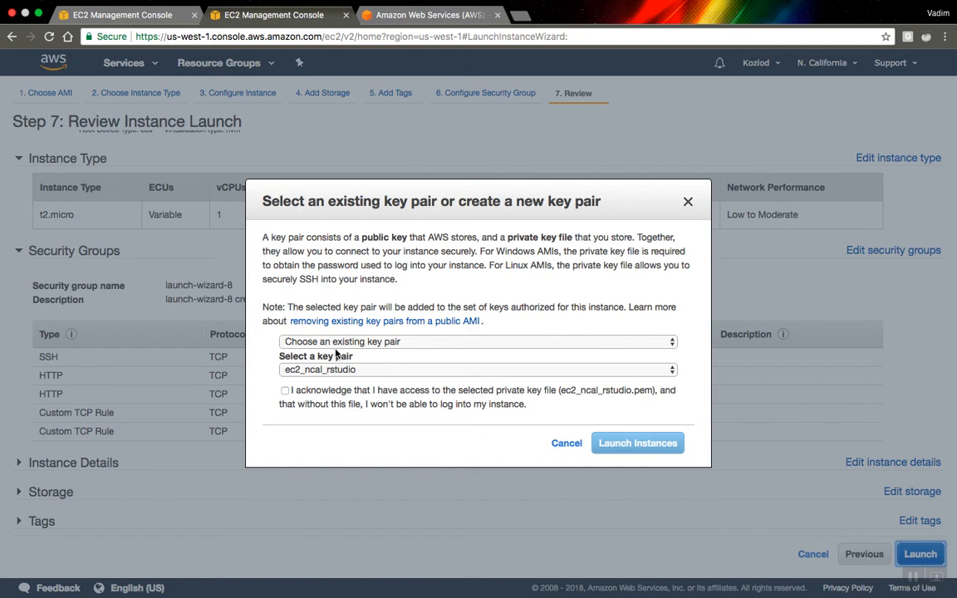
mouse_move(346, 352)
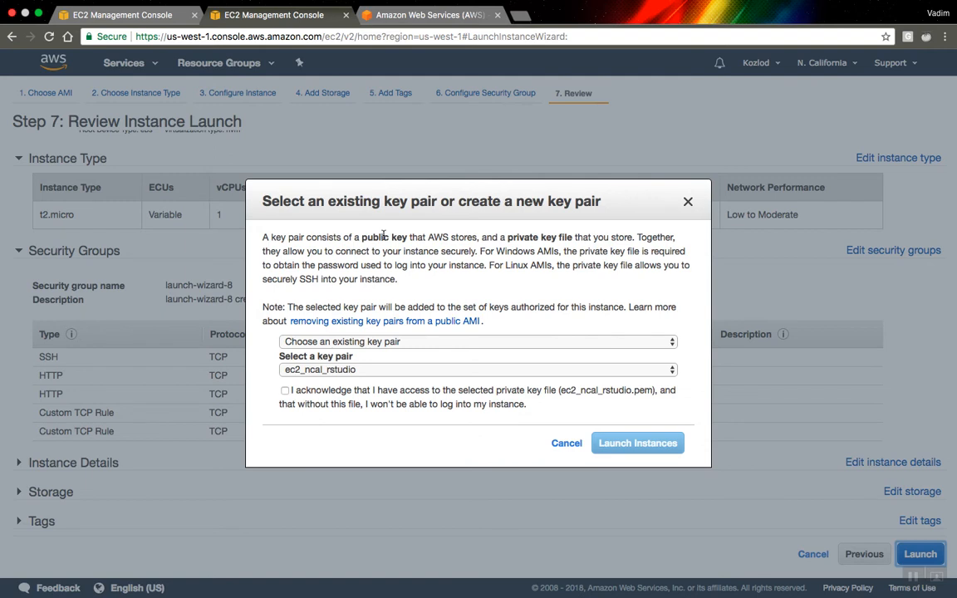
mouse_move(382, 236)
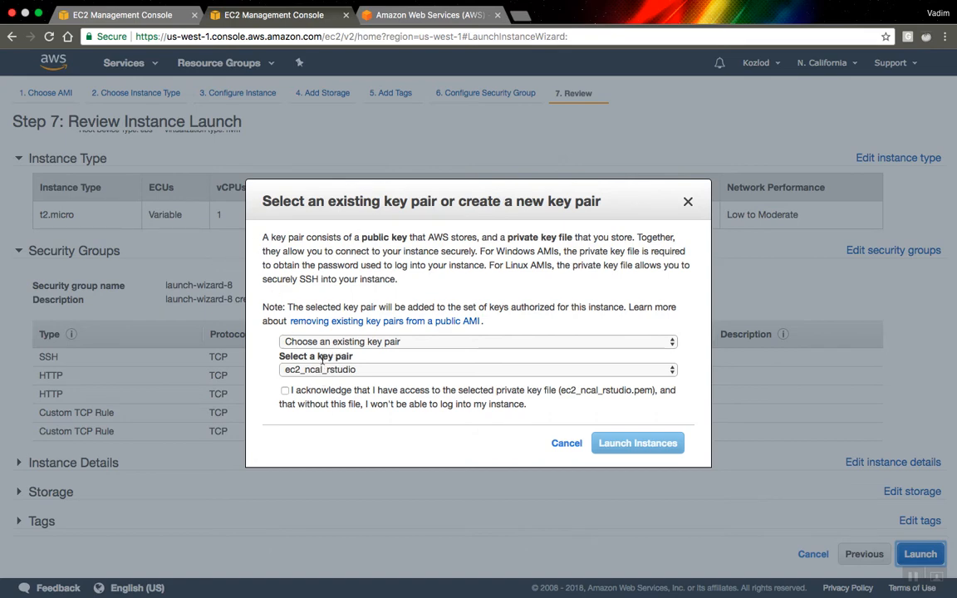
click(479, 342)
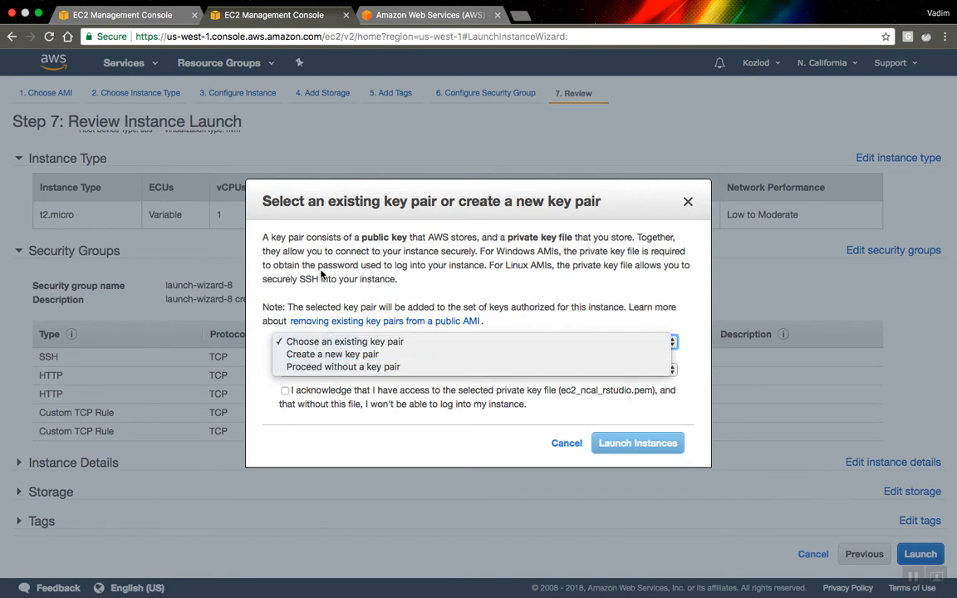
click(344, 343)
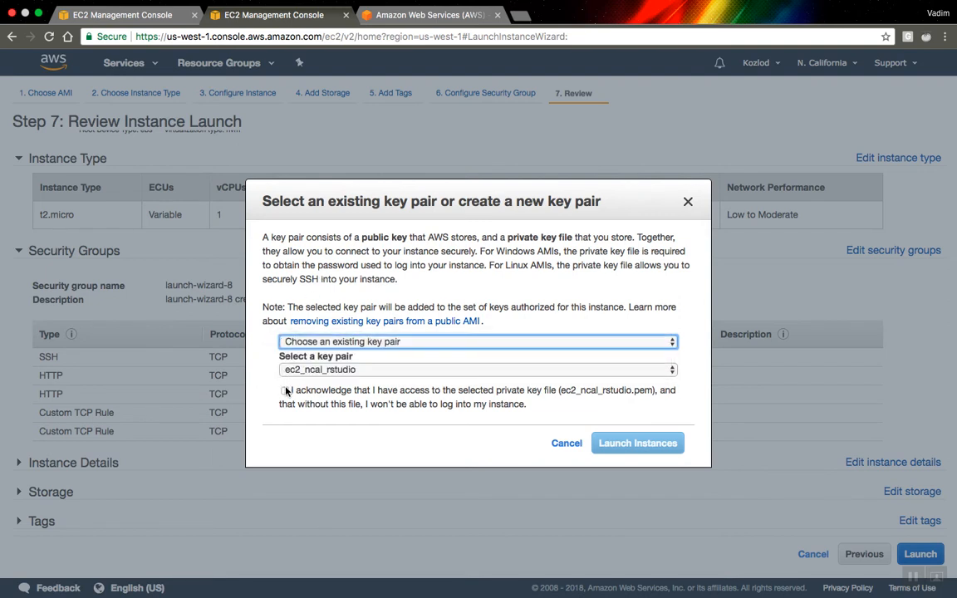
click(286, 391)
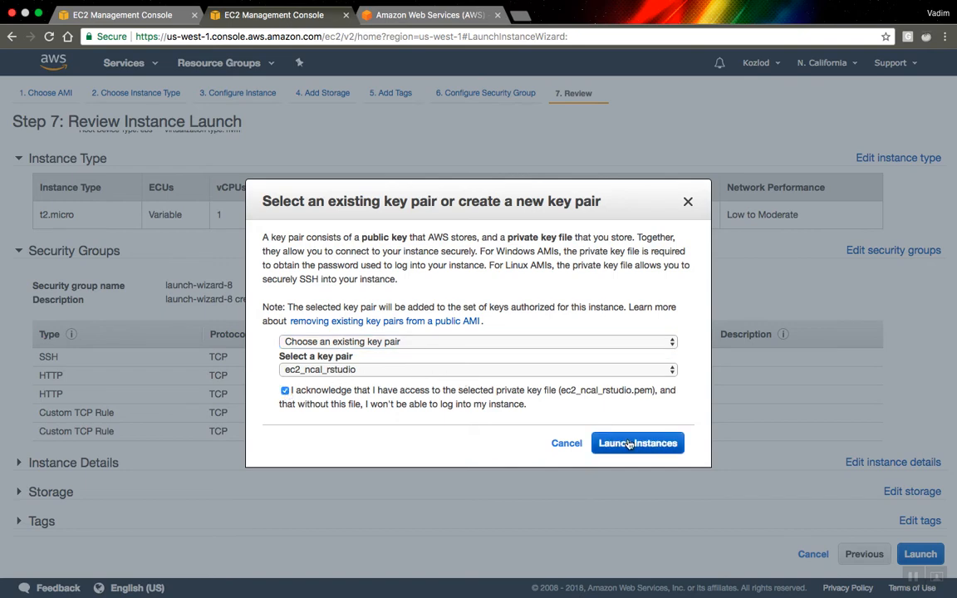
click(638, 442)
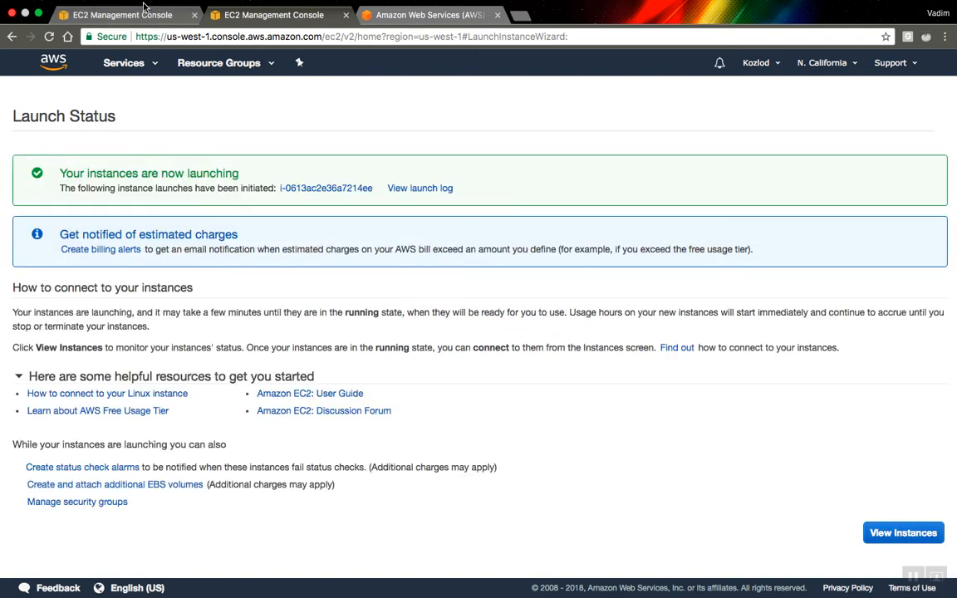
Step: Refresh the instances list to show the new t2.micro running and copy its Public DNS
click(904, 532)
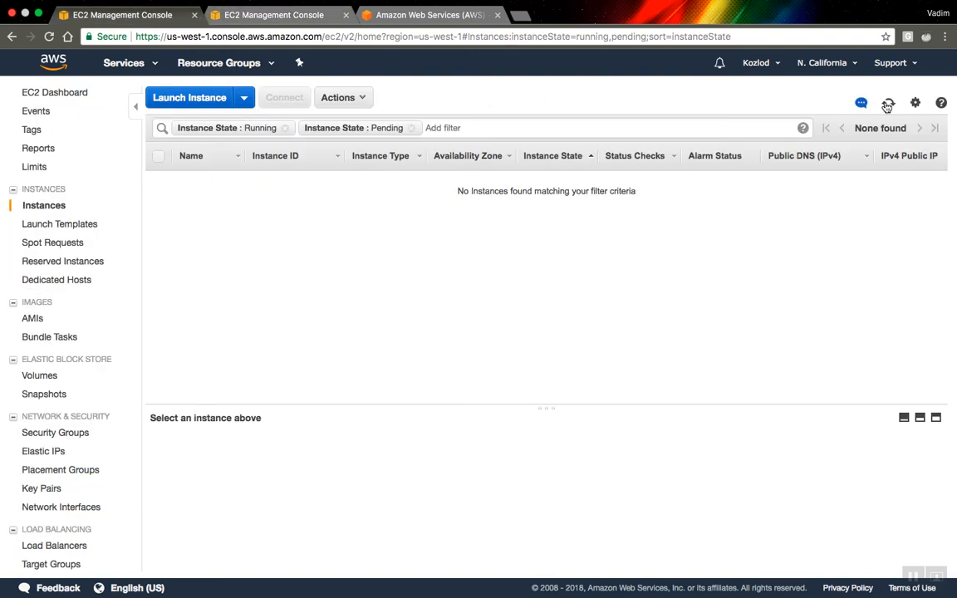
click(887, 103)
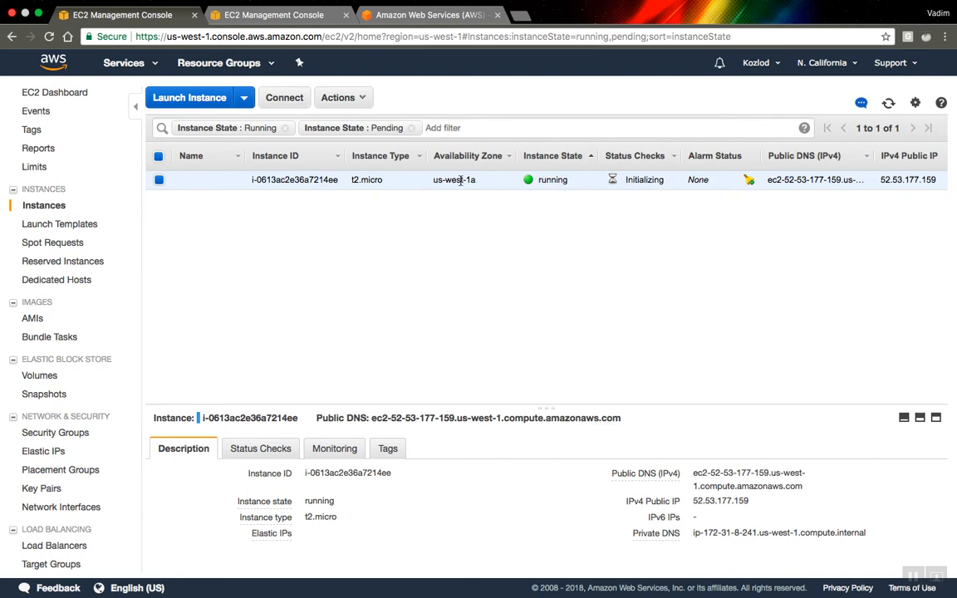
mouse_move(680, 462)
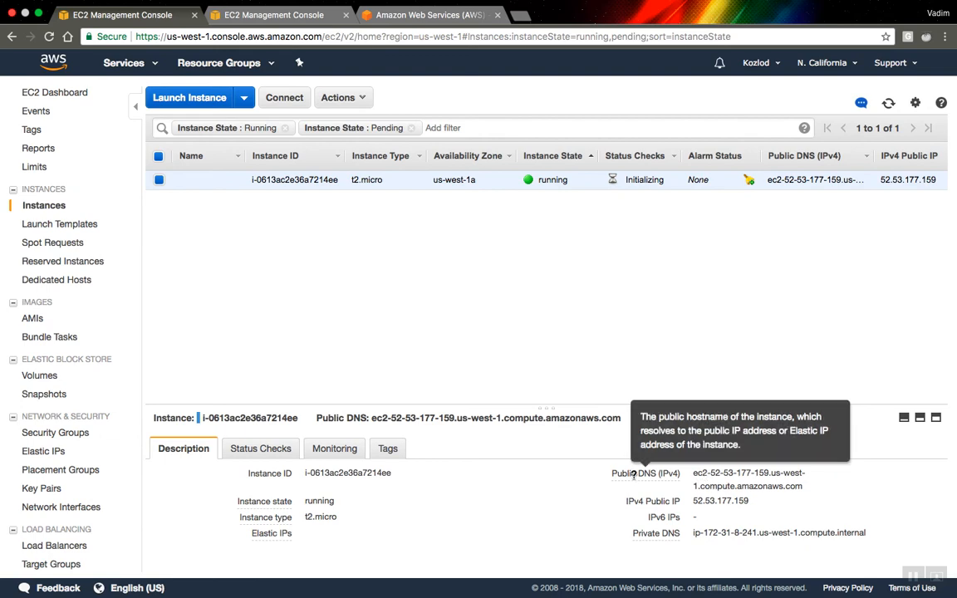
mouse_move(811, 488)
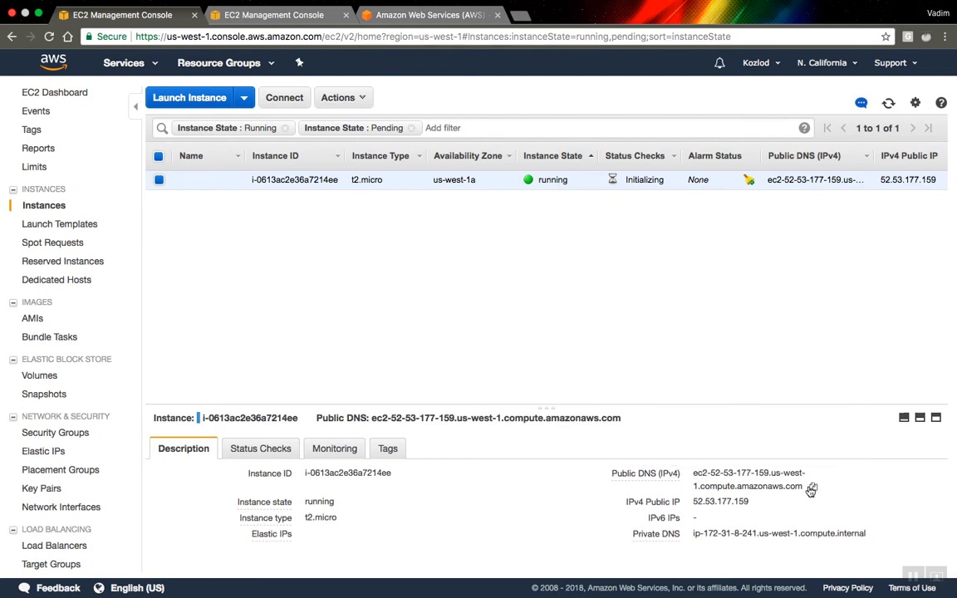
click(813, 487)
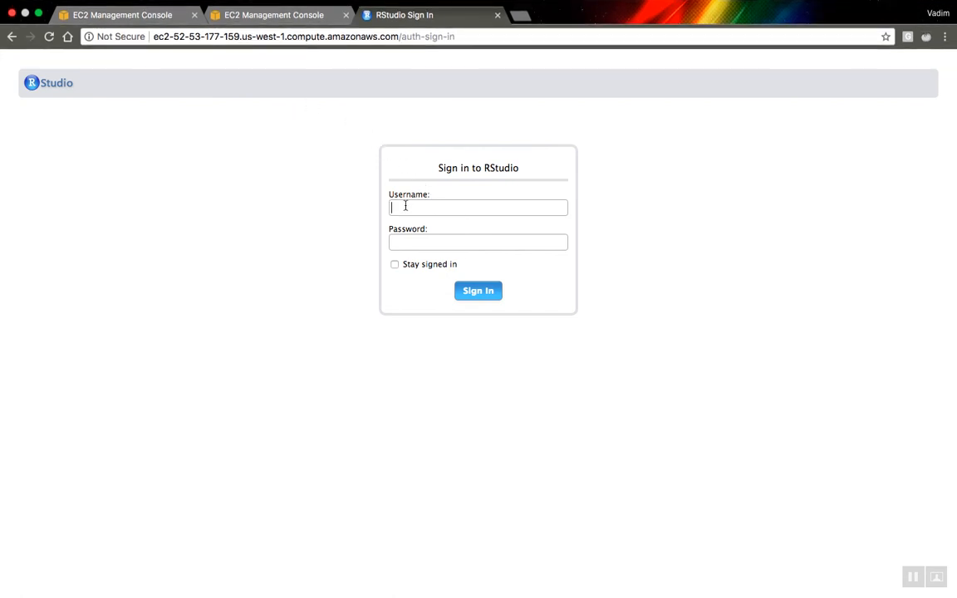
Step: Sign in to RStudio Server with the username 'rstudio' and its password
text(rstudio)
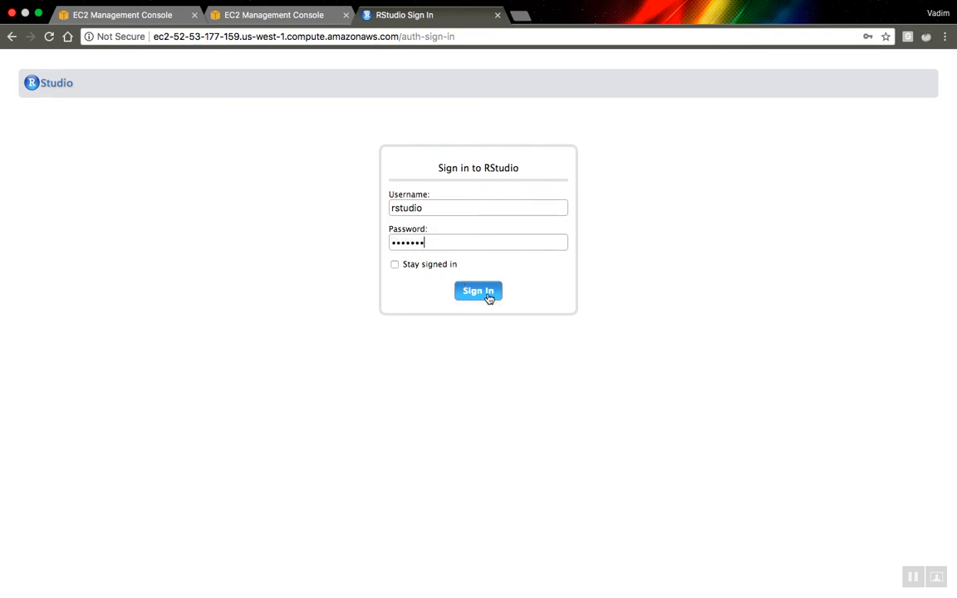
click(479, 291)
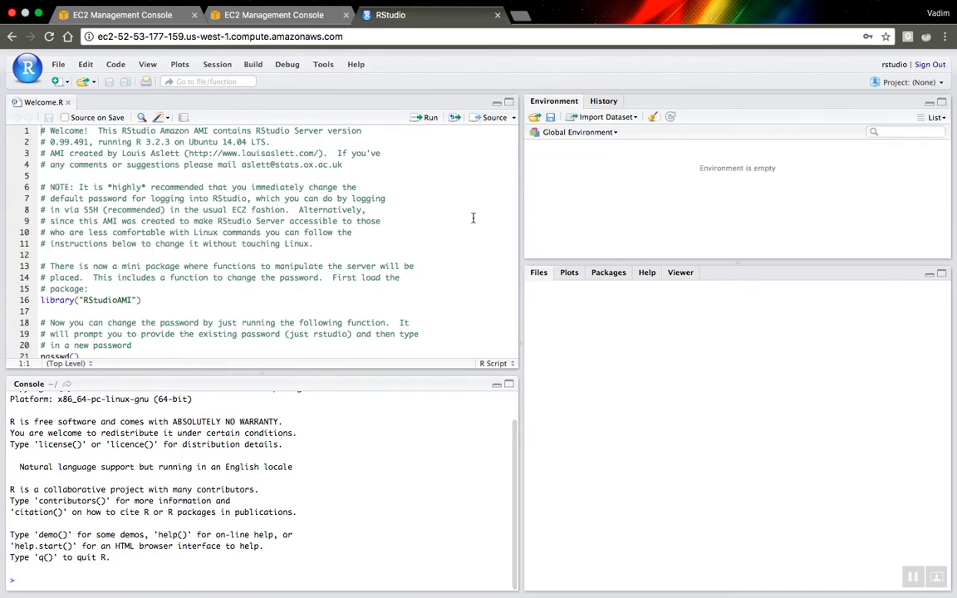
Step: List the home folder (.Rhistory, R, Welcome.R) and scroll Welcome.R to the passwd() section
click(538, 272)
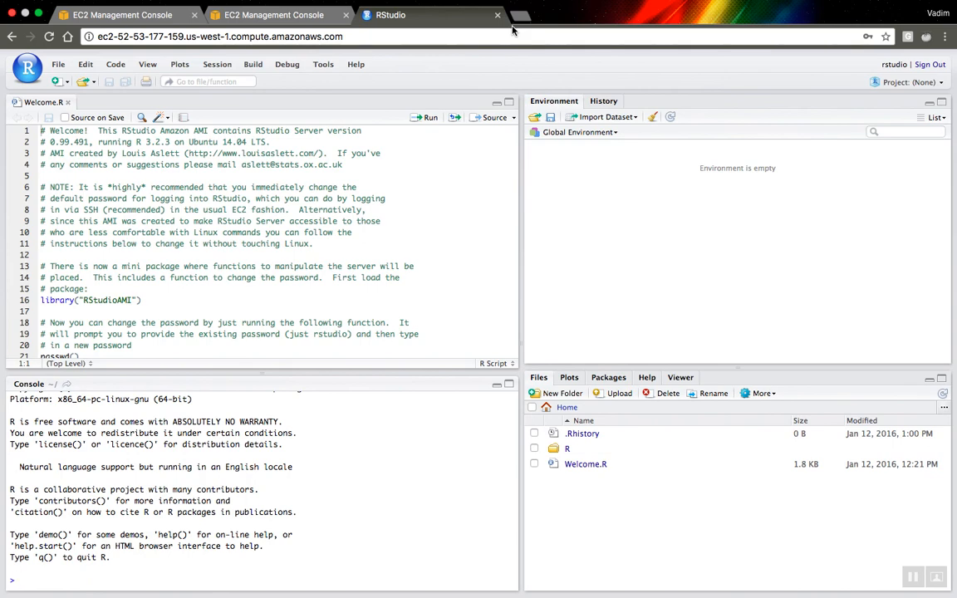
scroll(down, 3)
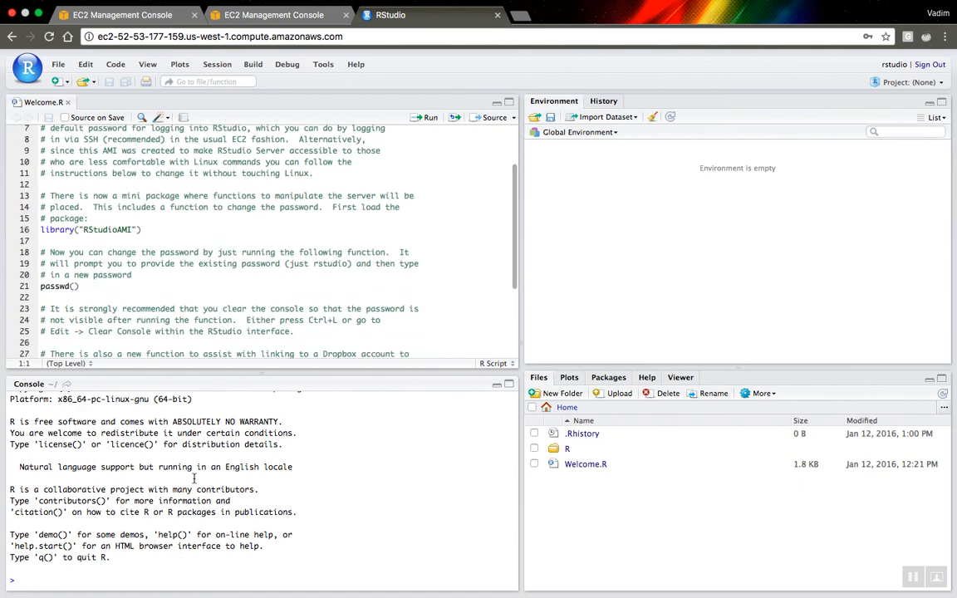